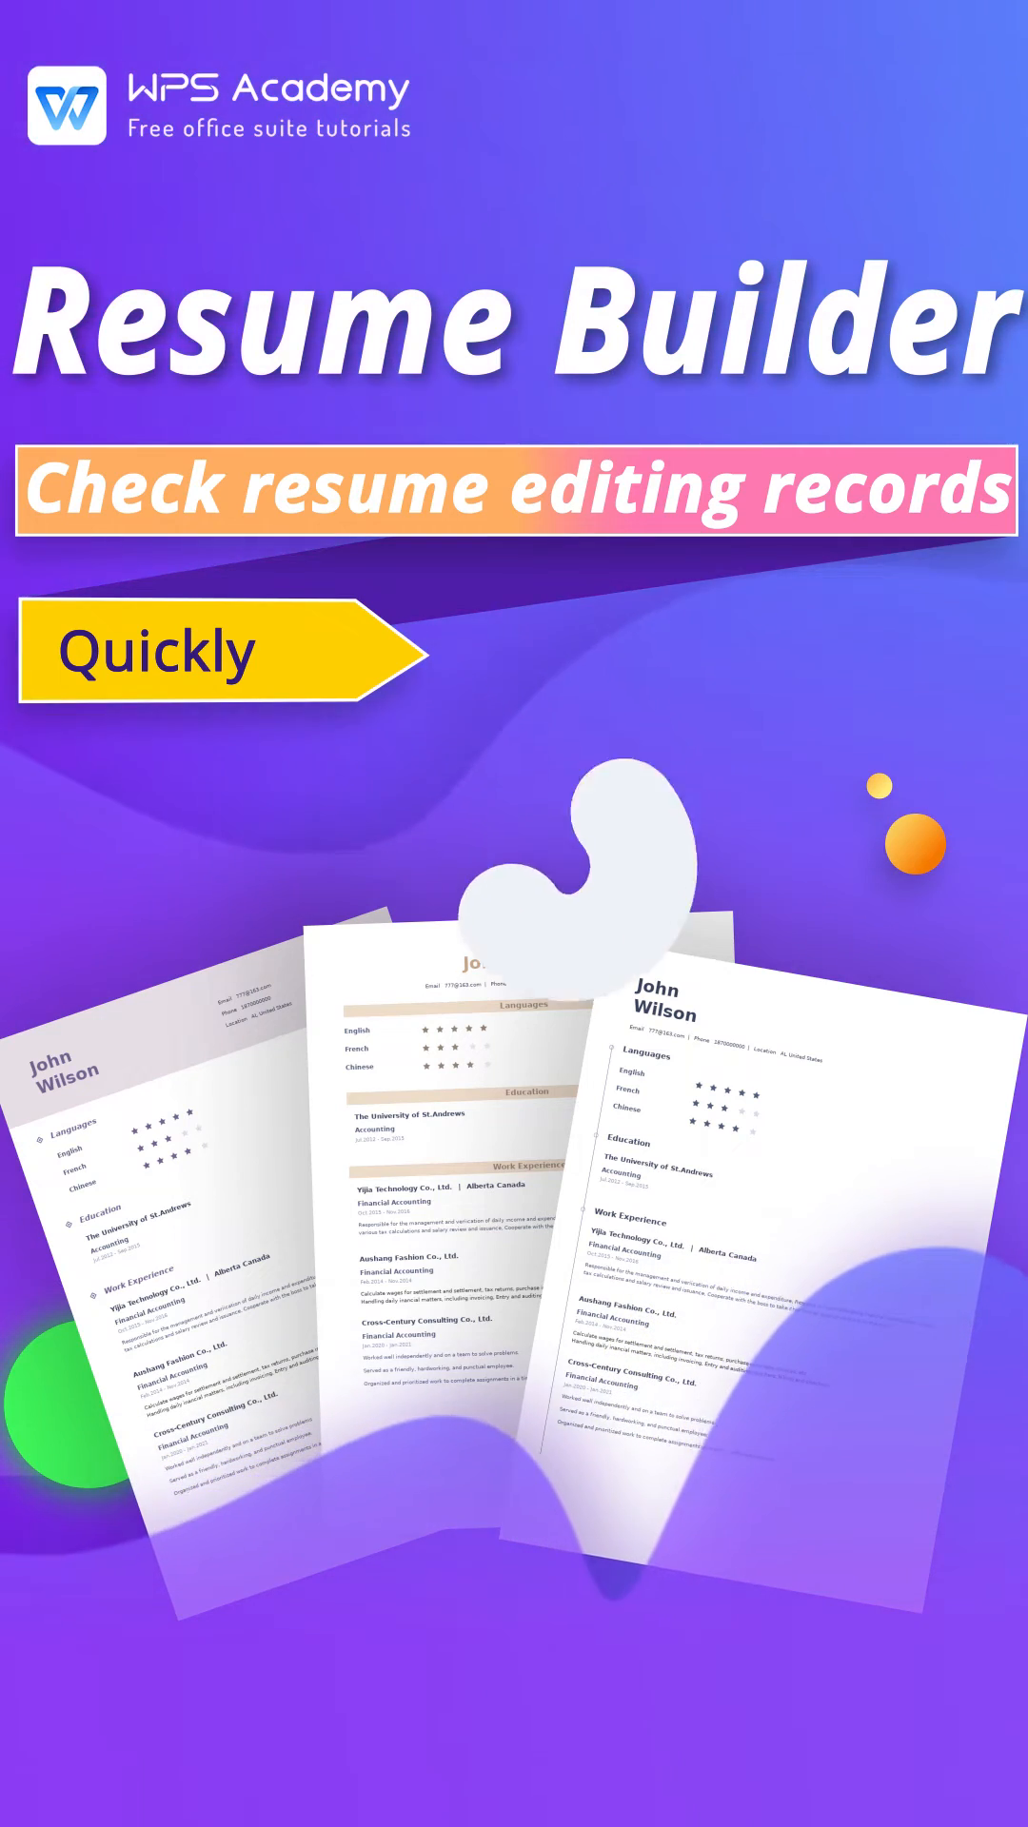
- Launch WPS Office and bring up the Create new panel
click(242, 708)
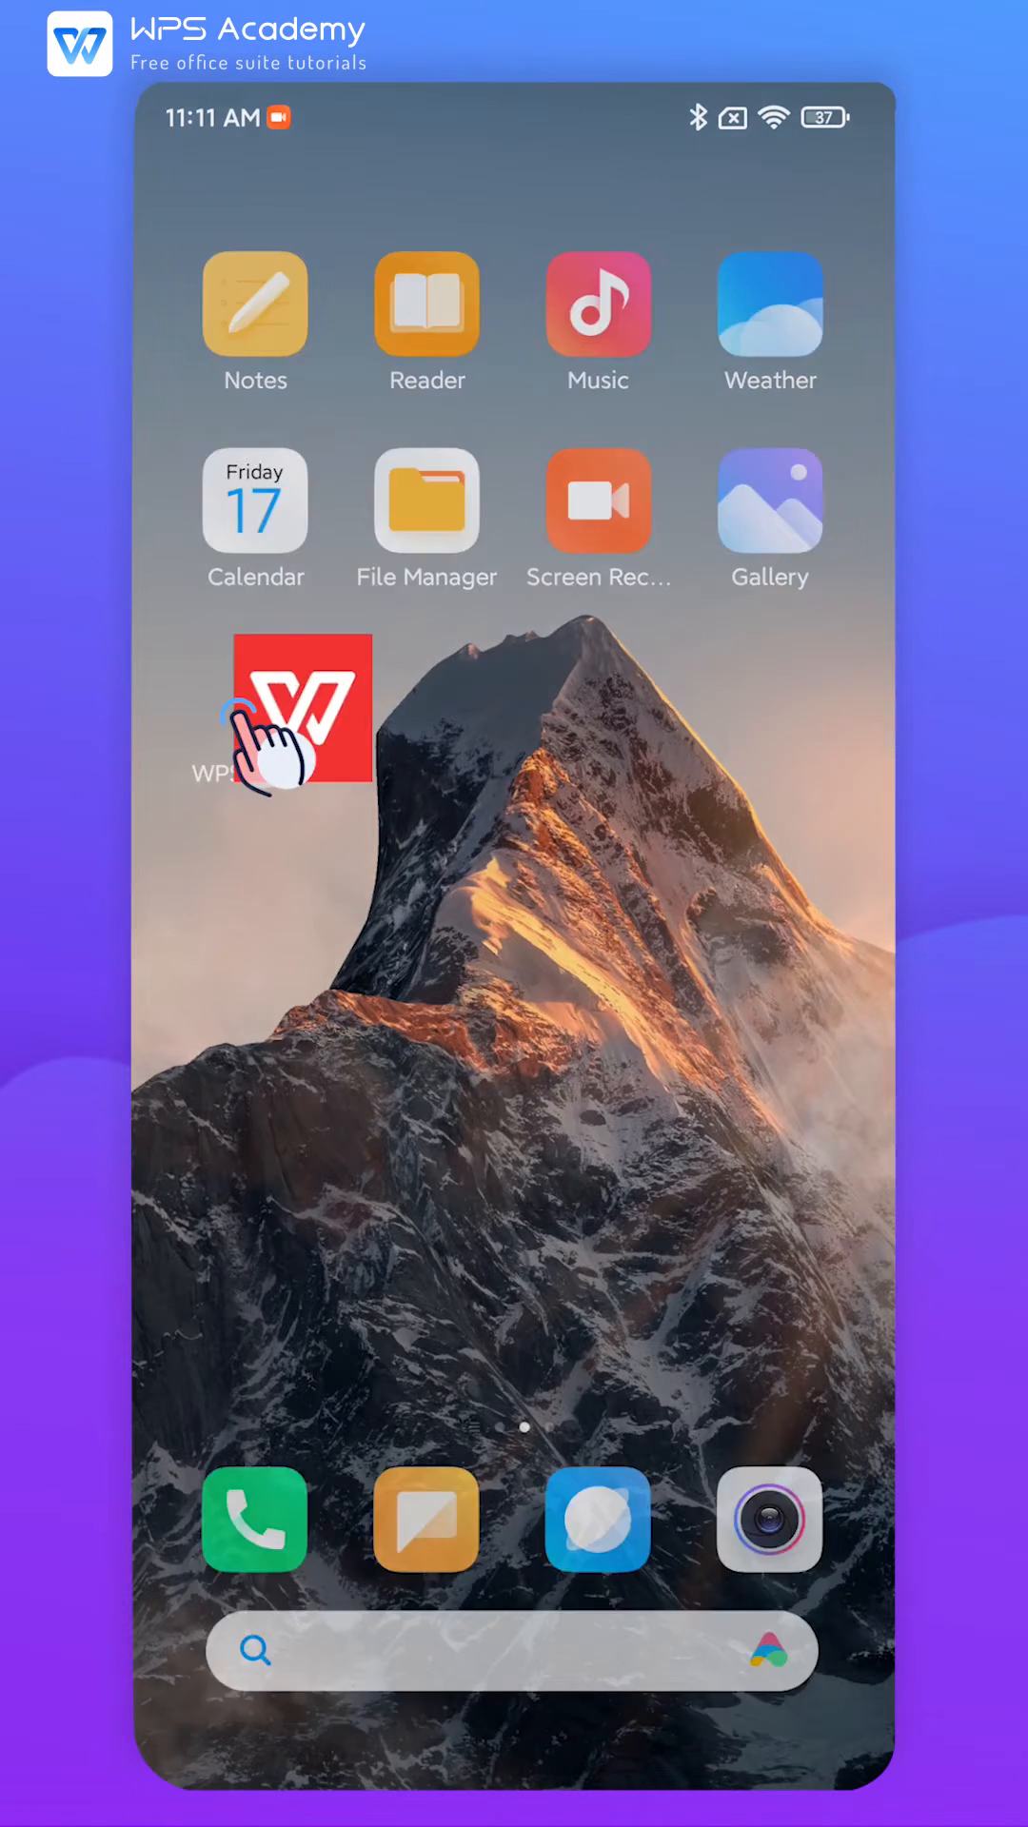
click(302, 710)
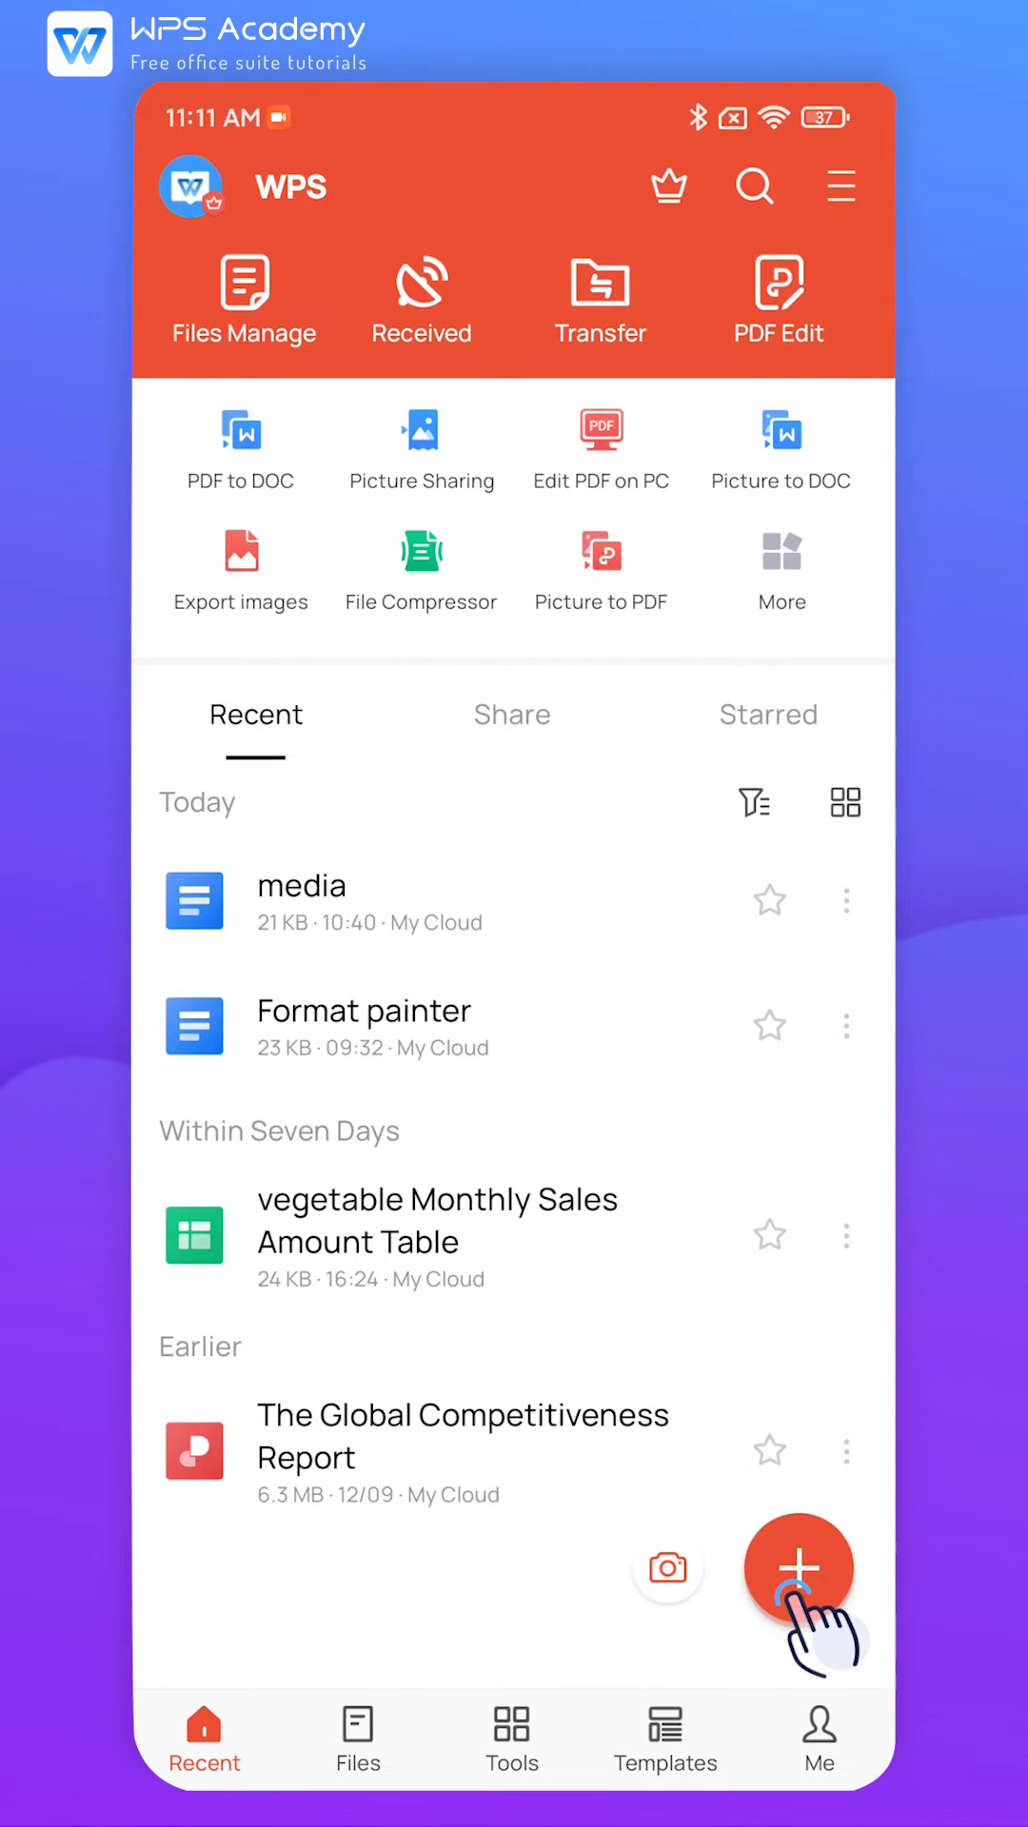
click(802, 1569)
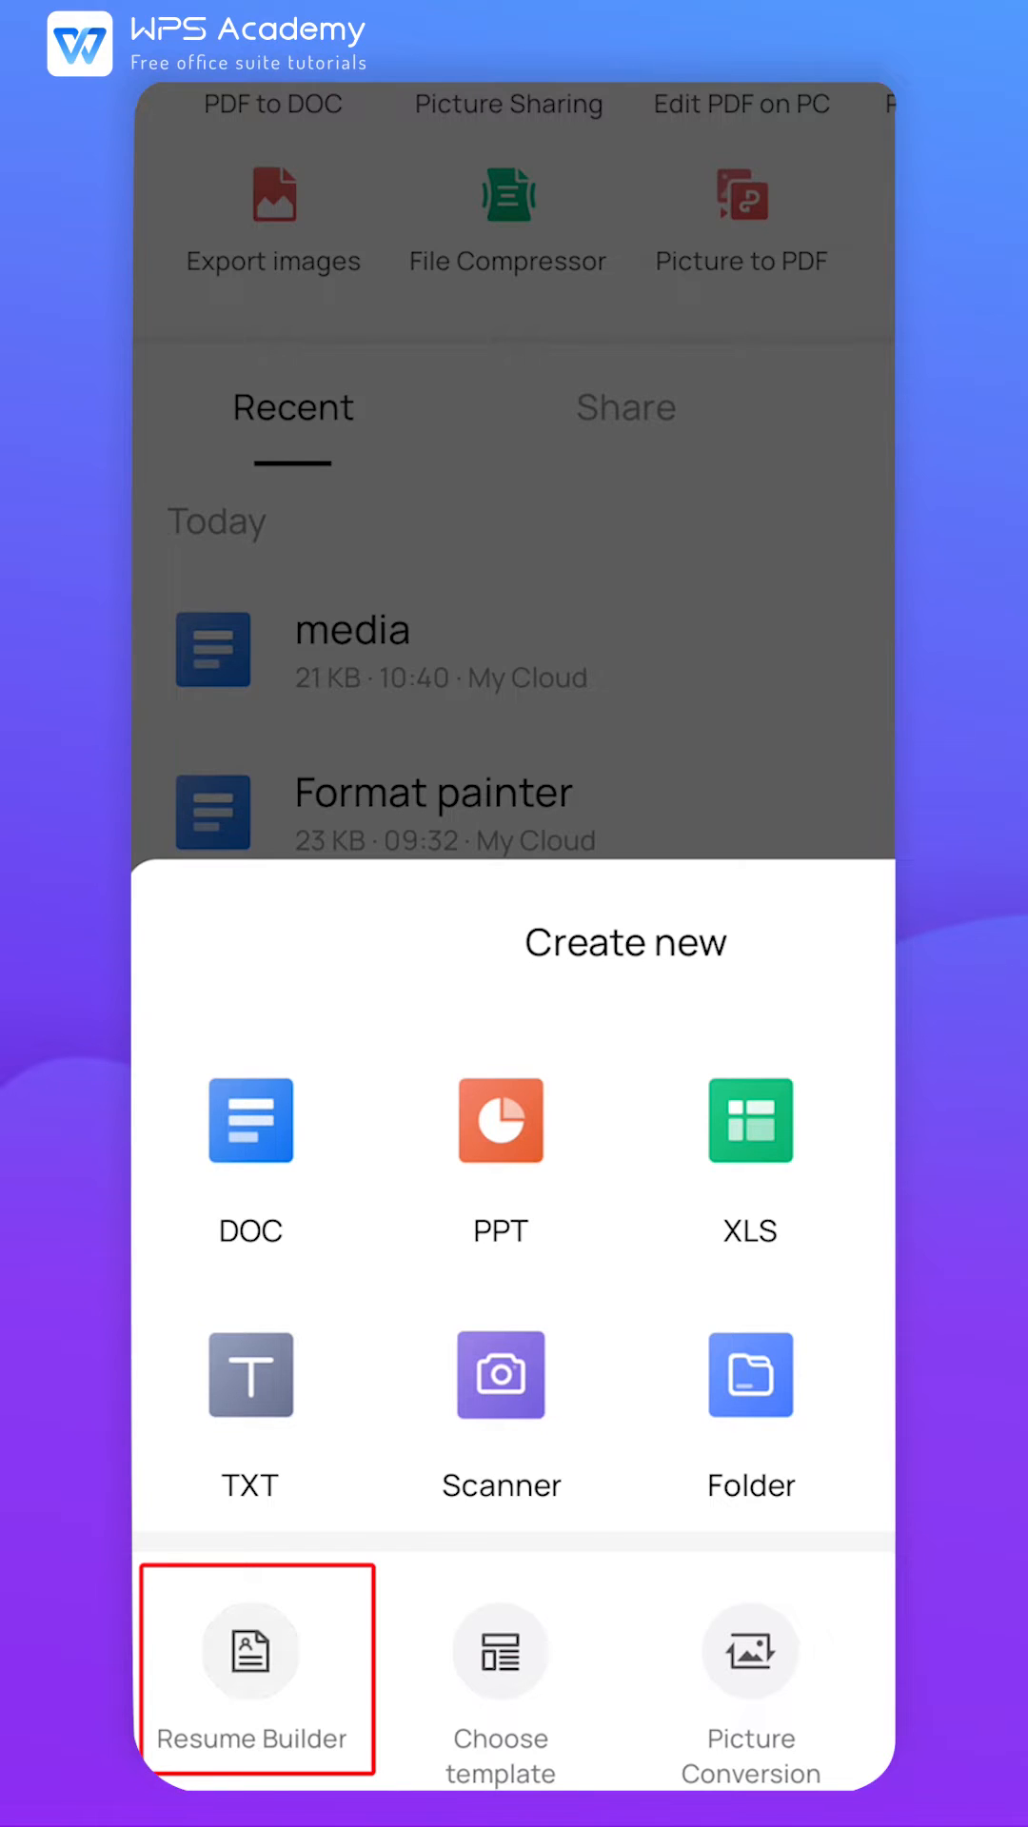
- Choose Resume Builder to reach its recommended templates gallery
click(249, 1654)
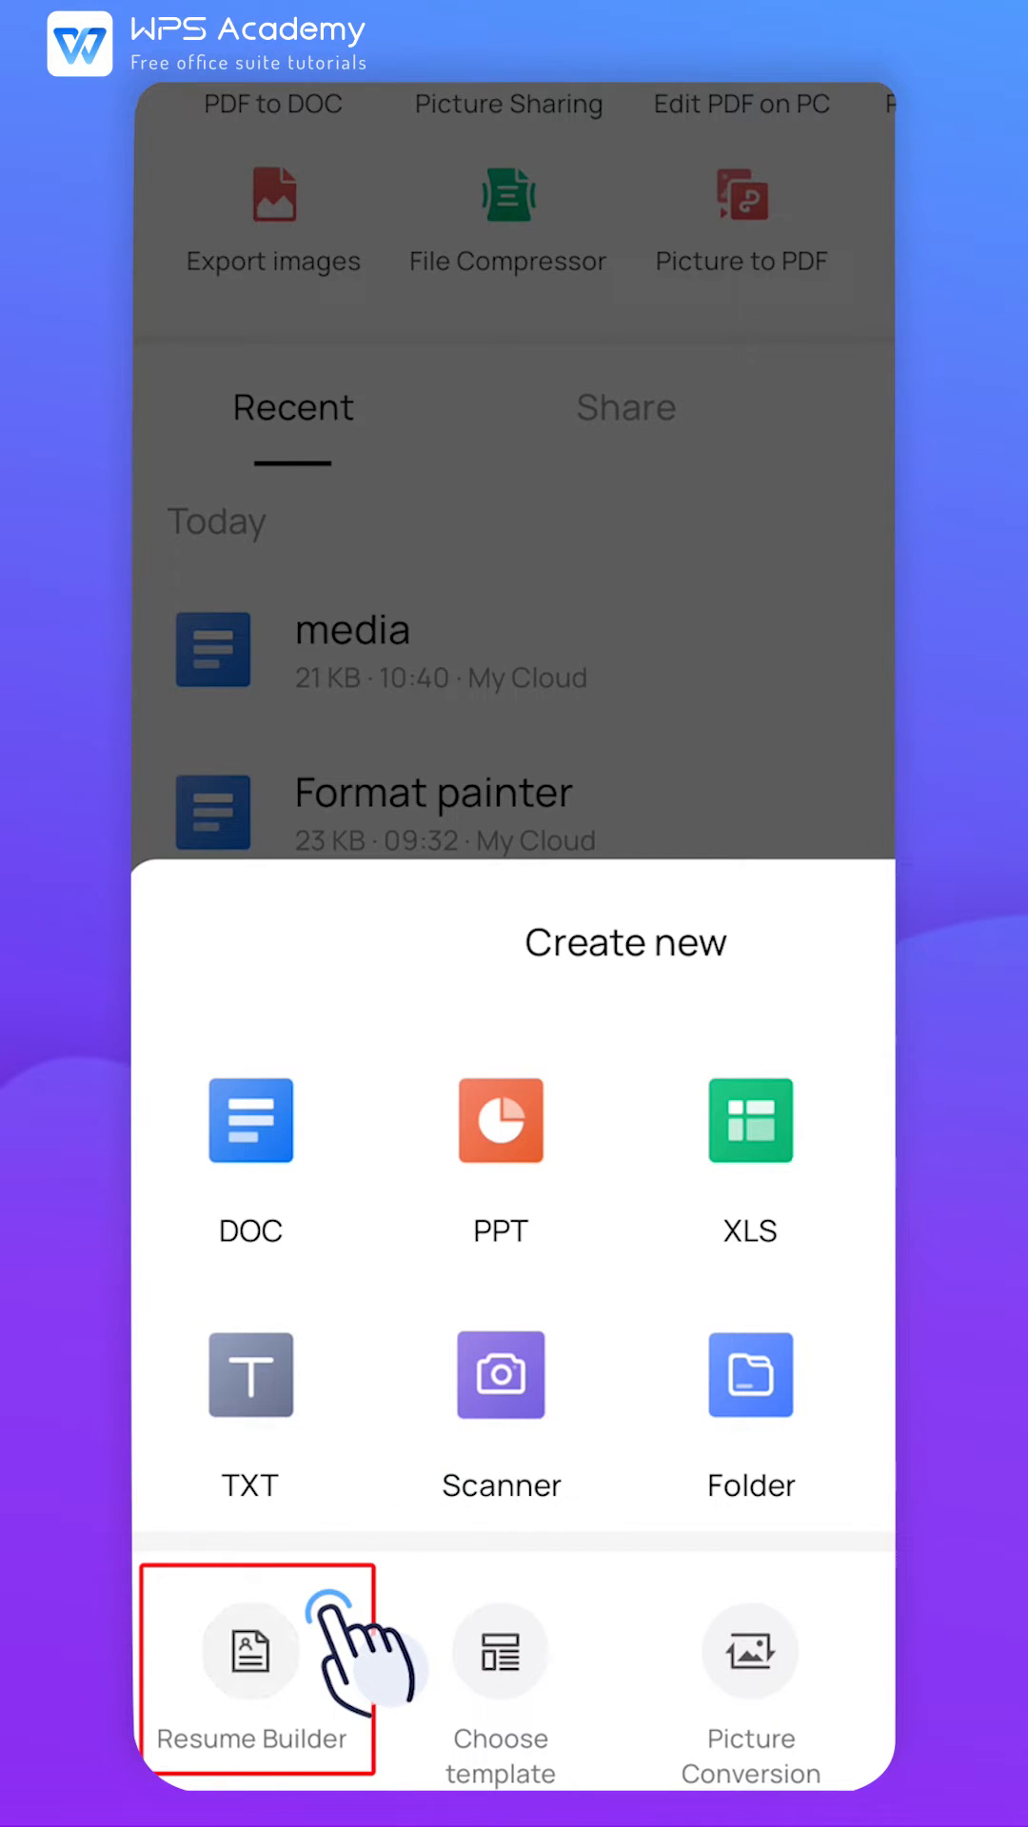
click(250, 1654)
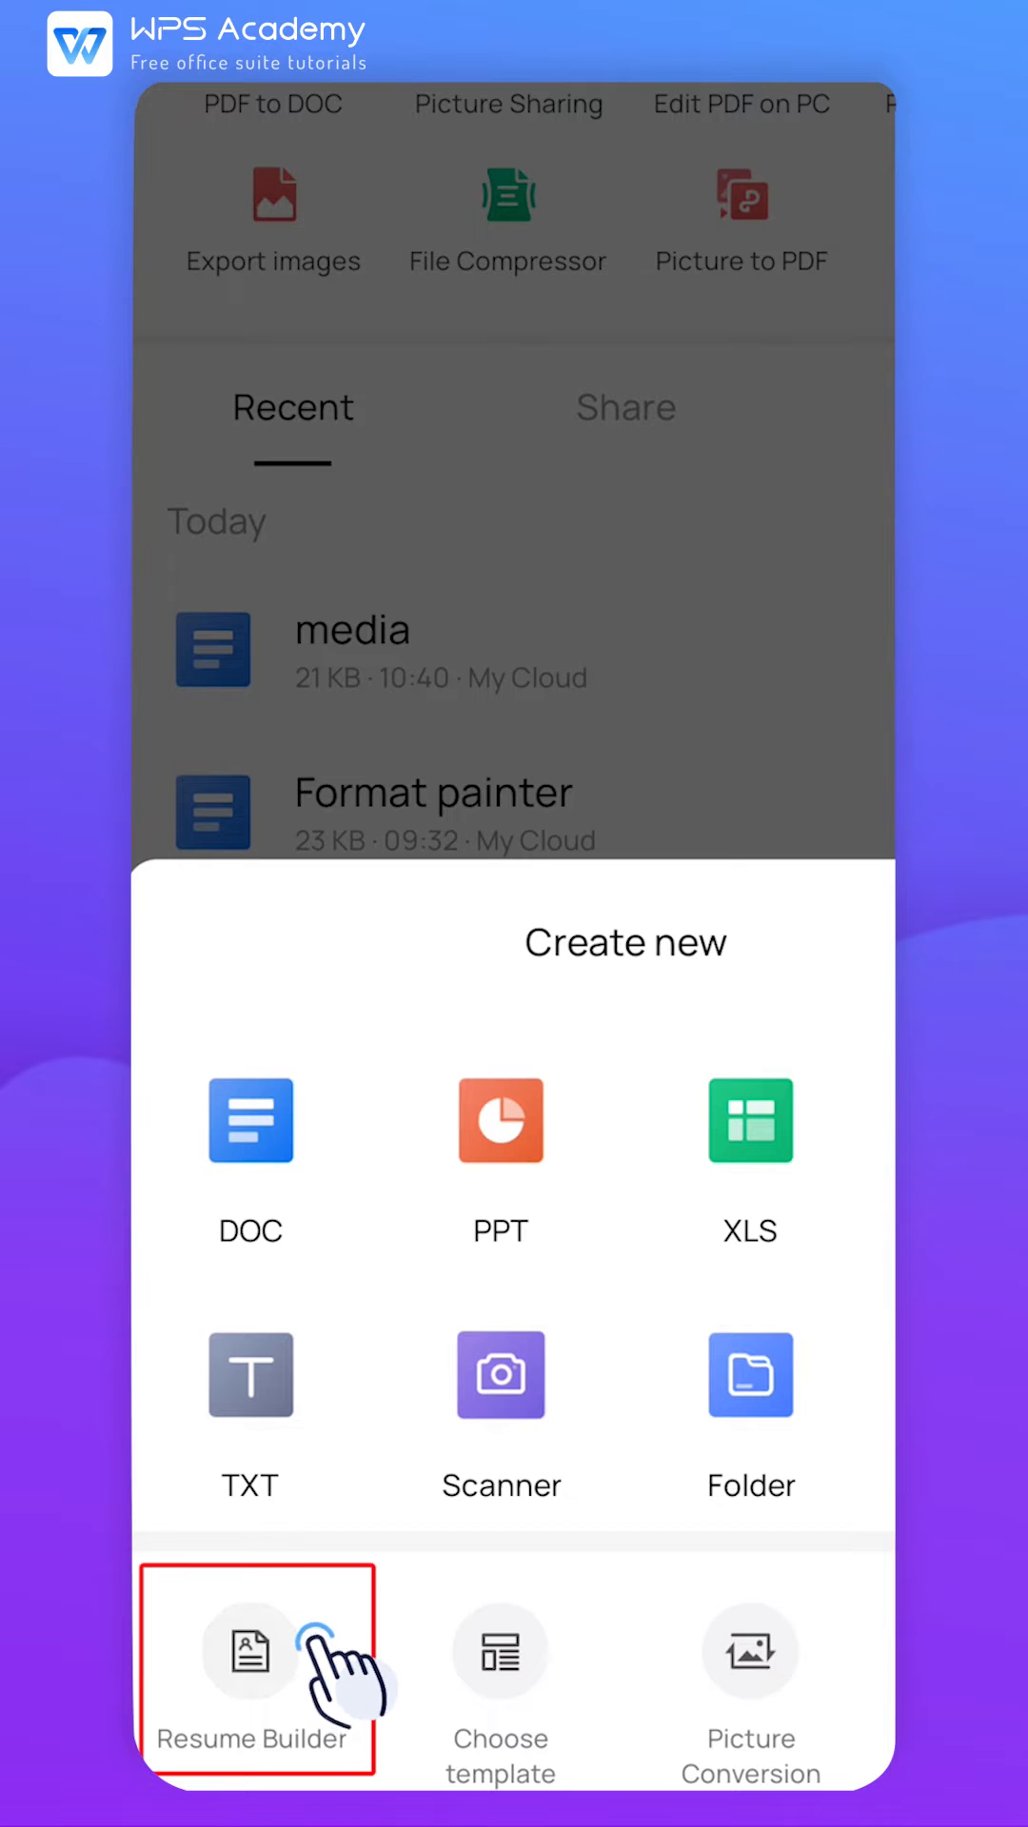
click(248, 1654)
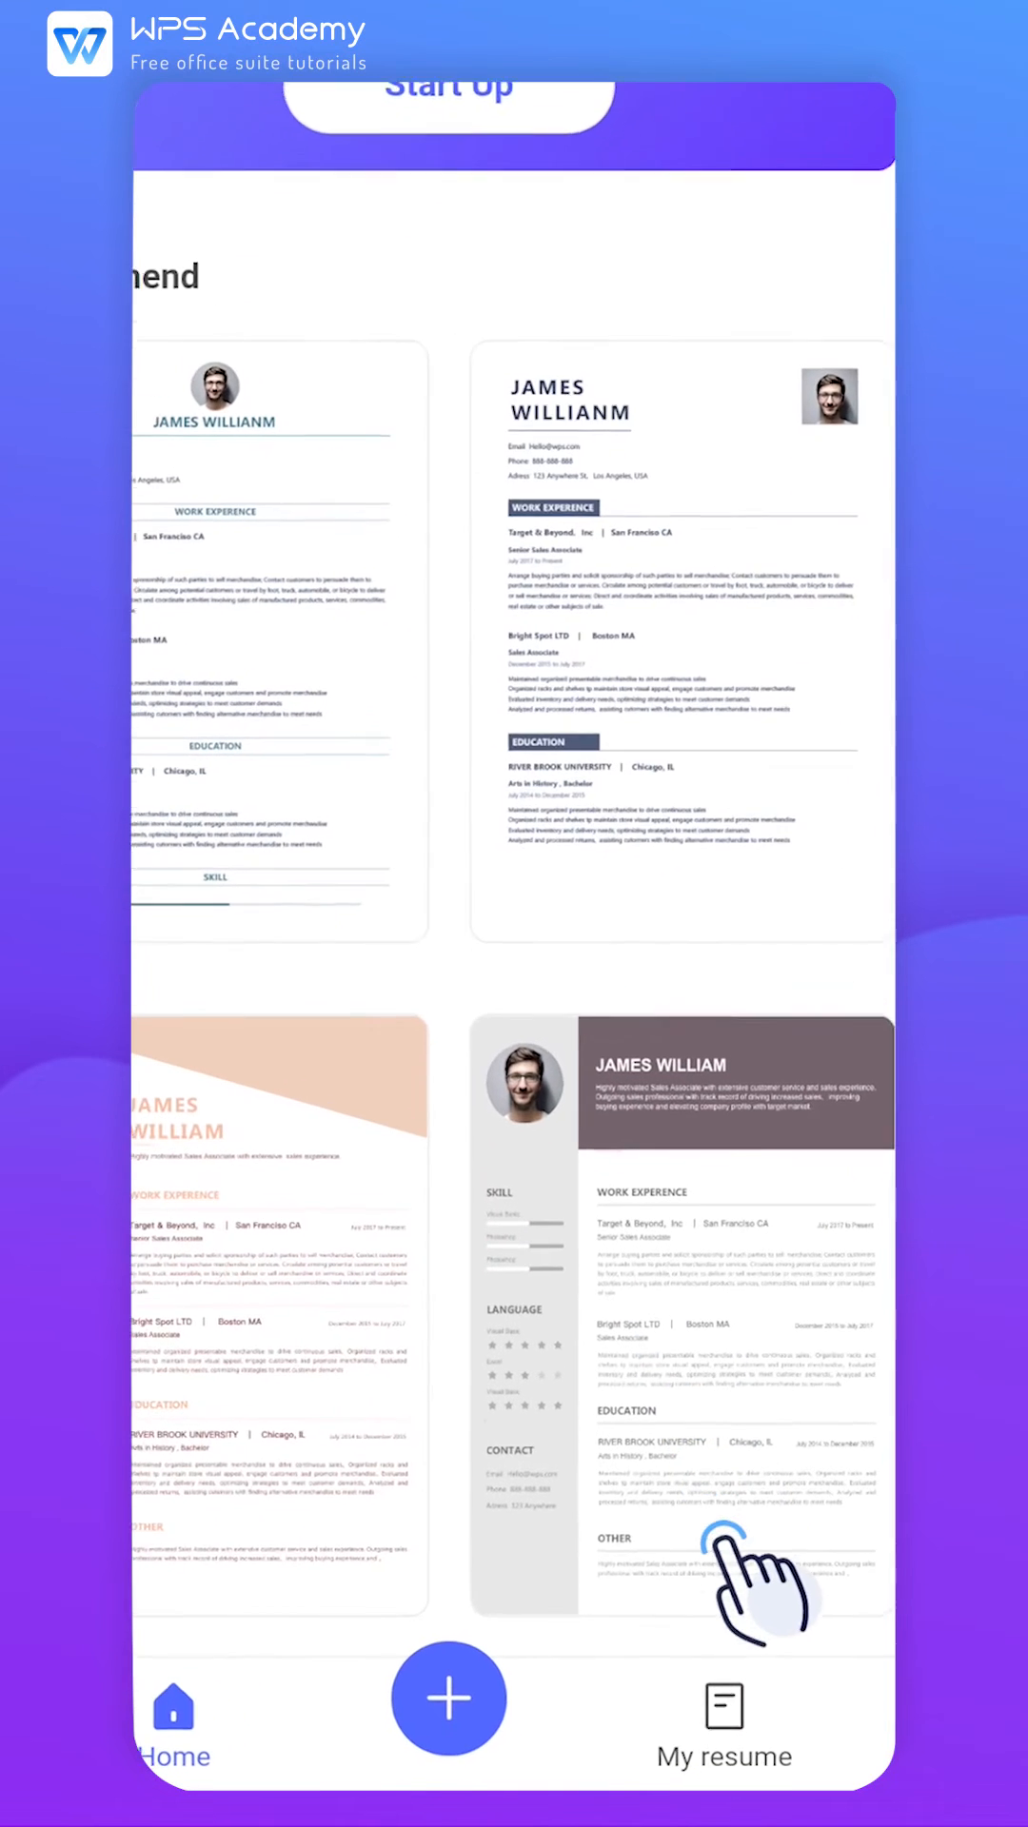
- View the My resume list, briefly edit one record, and return to the two-record list
click(723, 1741)
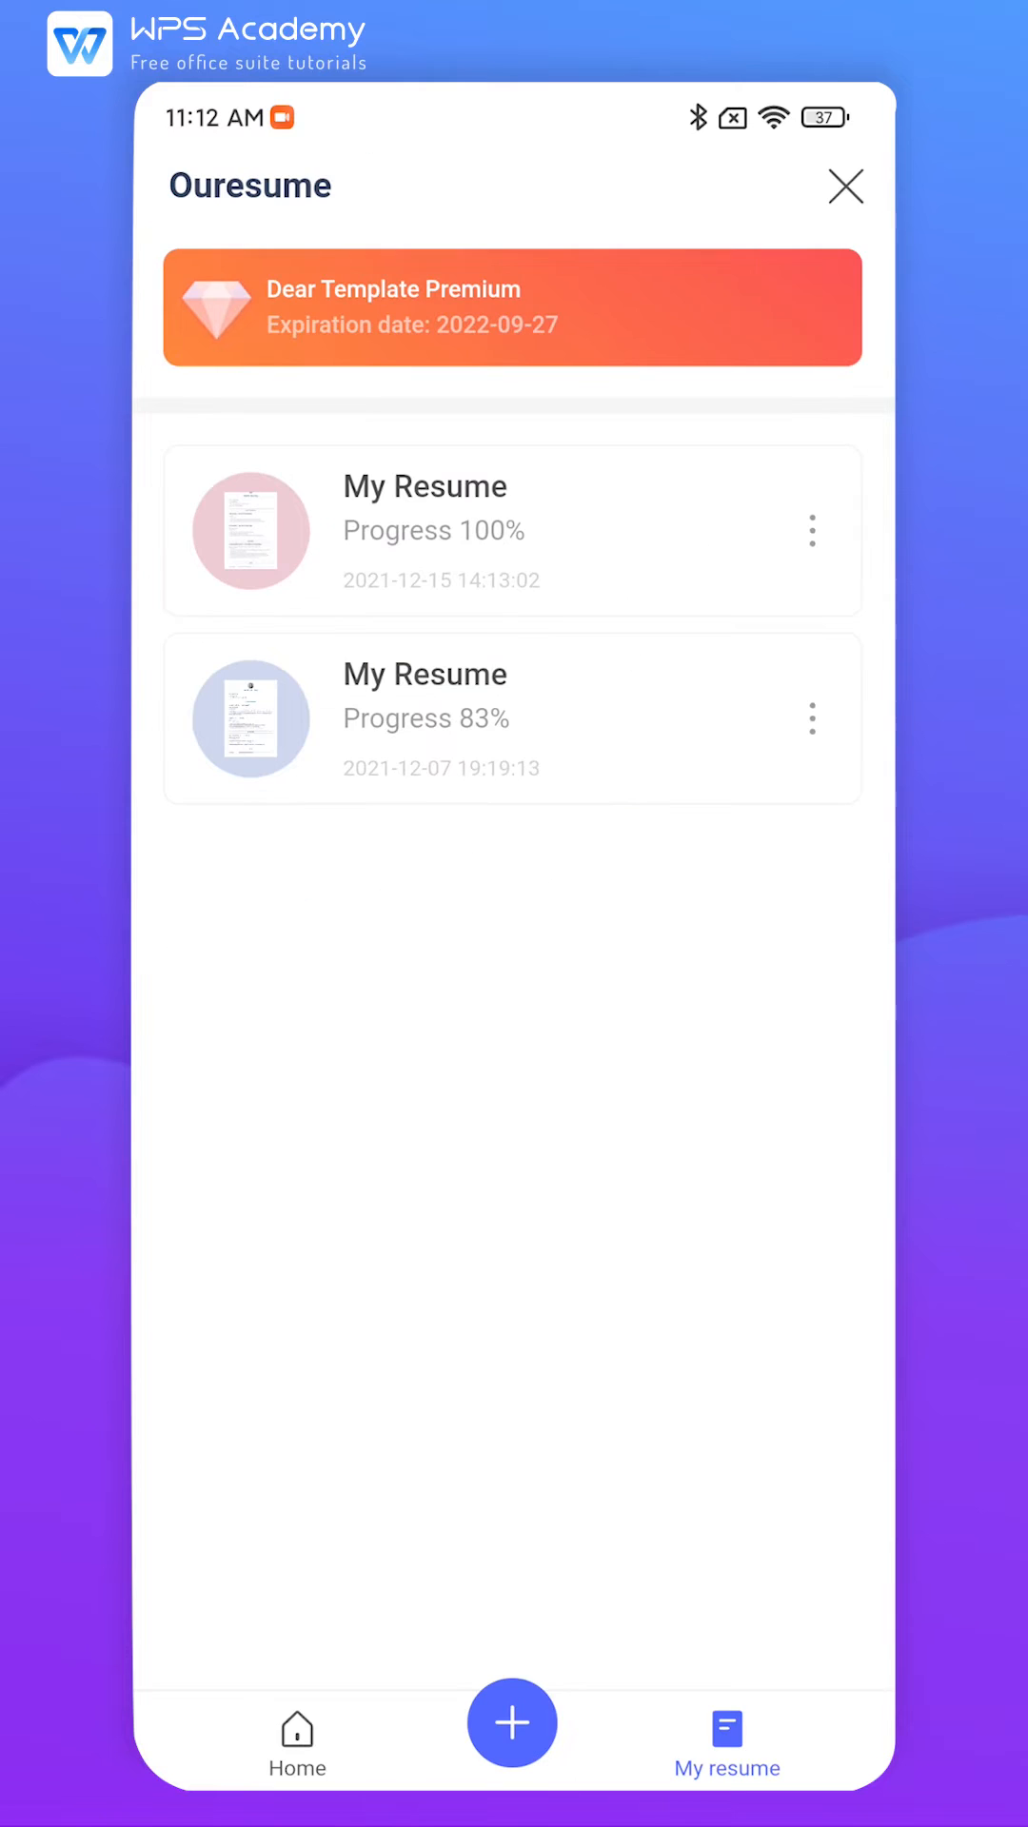
click(424, 531)
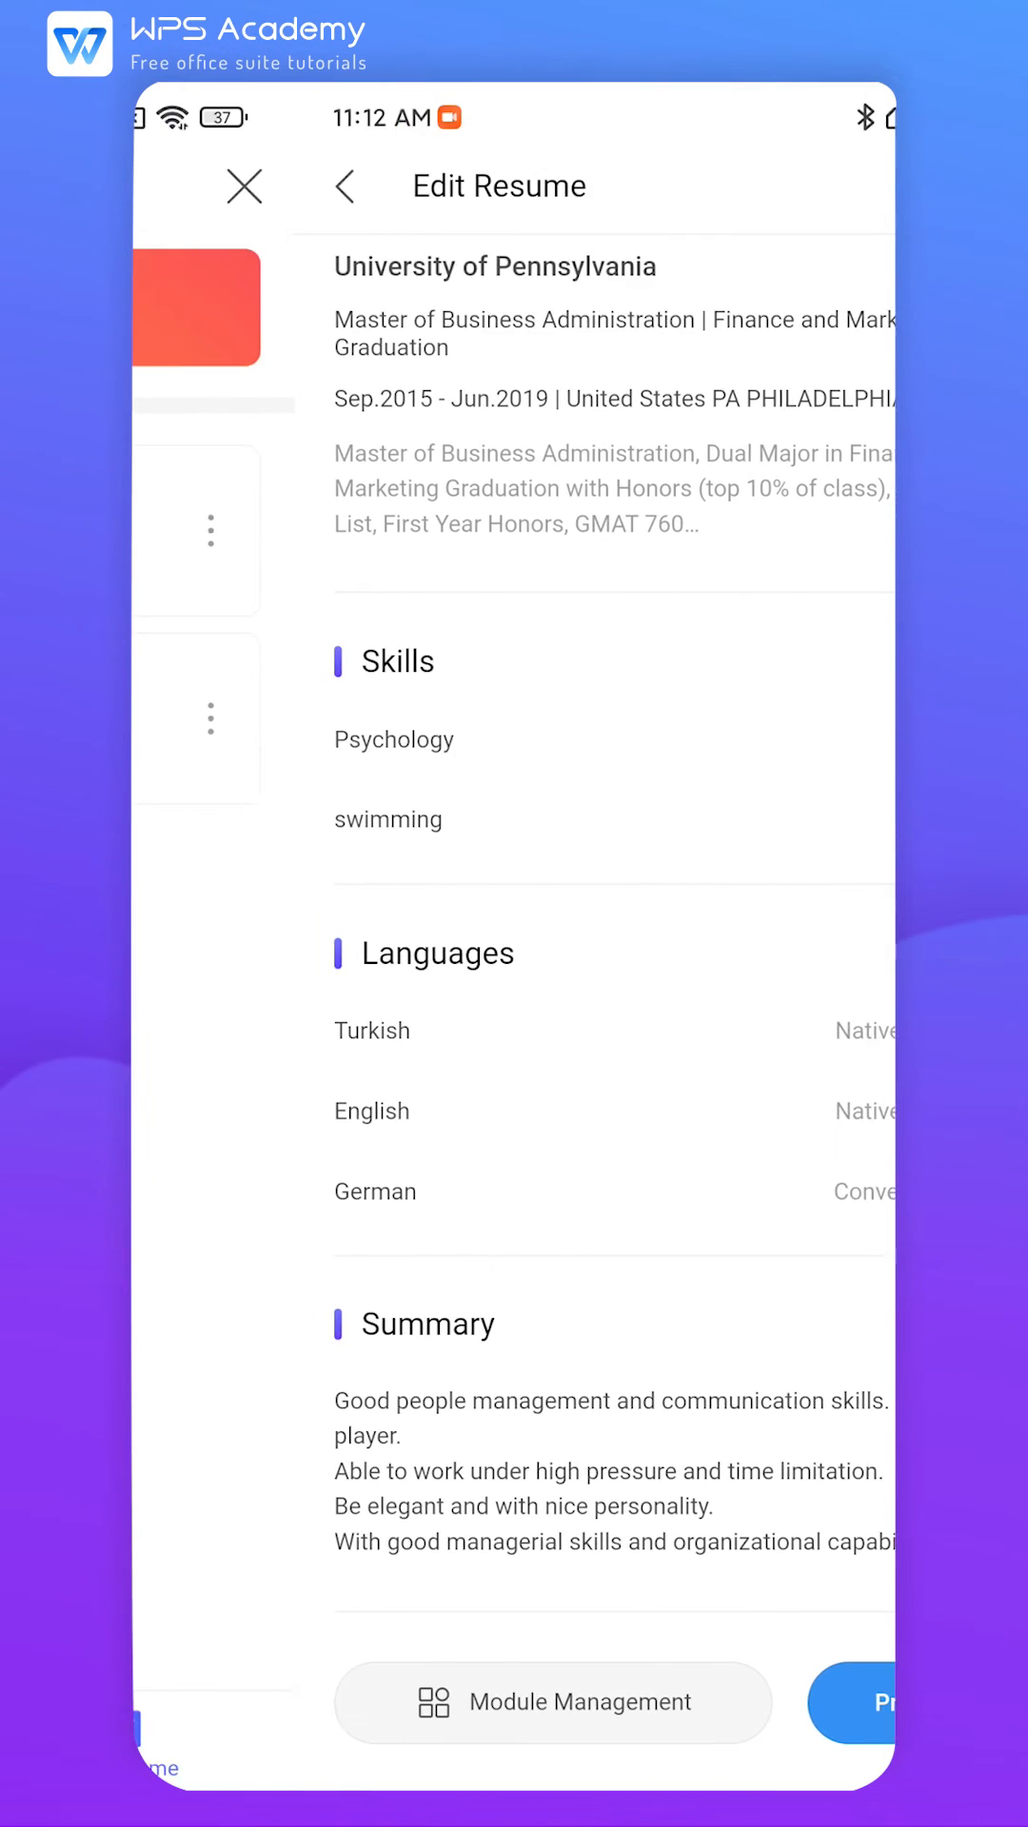
click(244, 186)
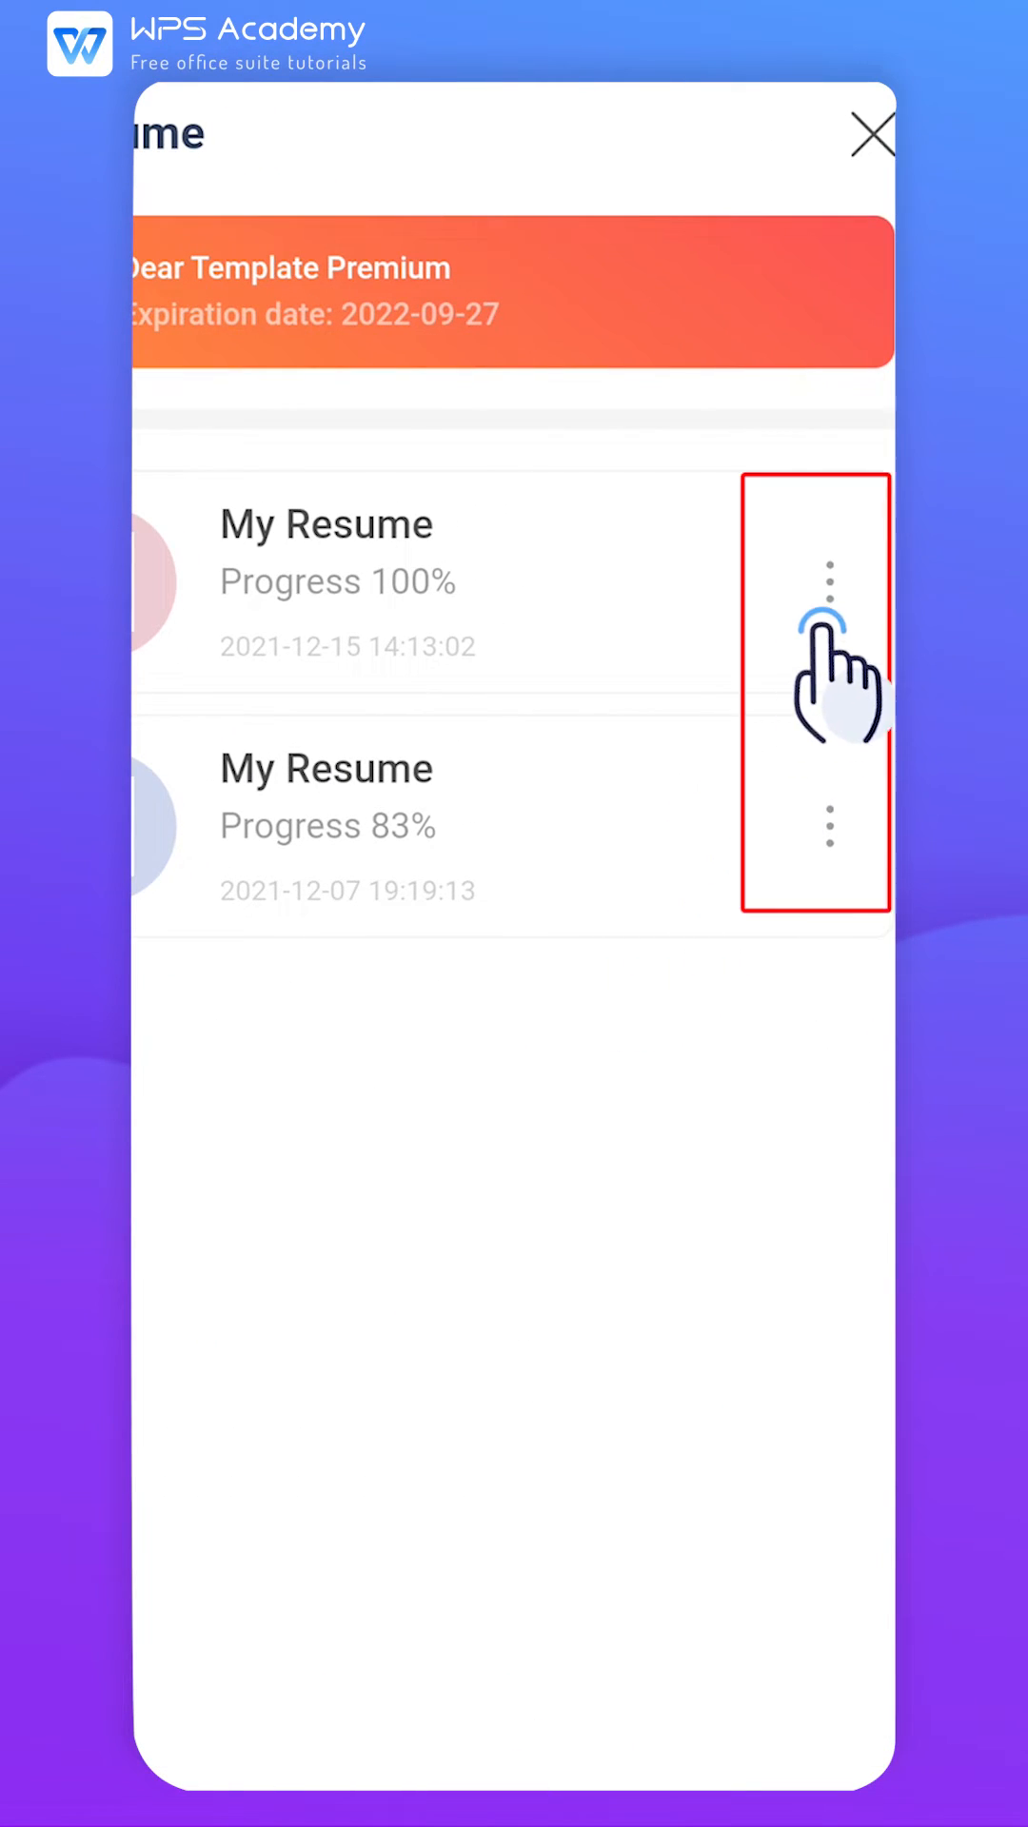
- Duplicate the 100% record via its menu, producing My Resume_copy as a third record
click(830, 601)
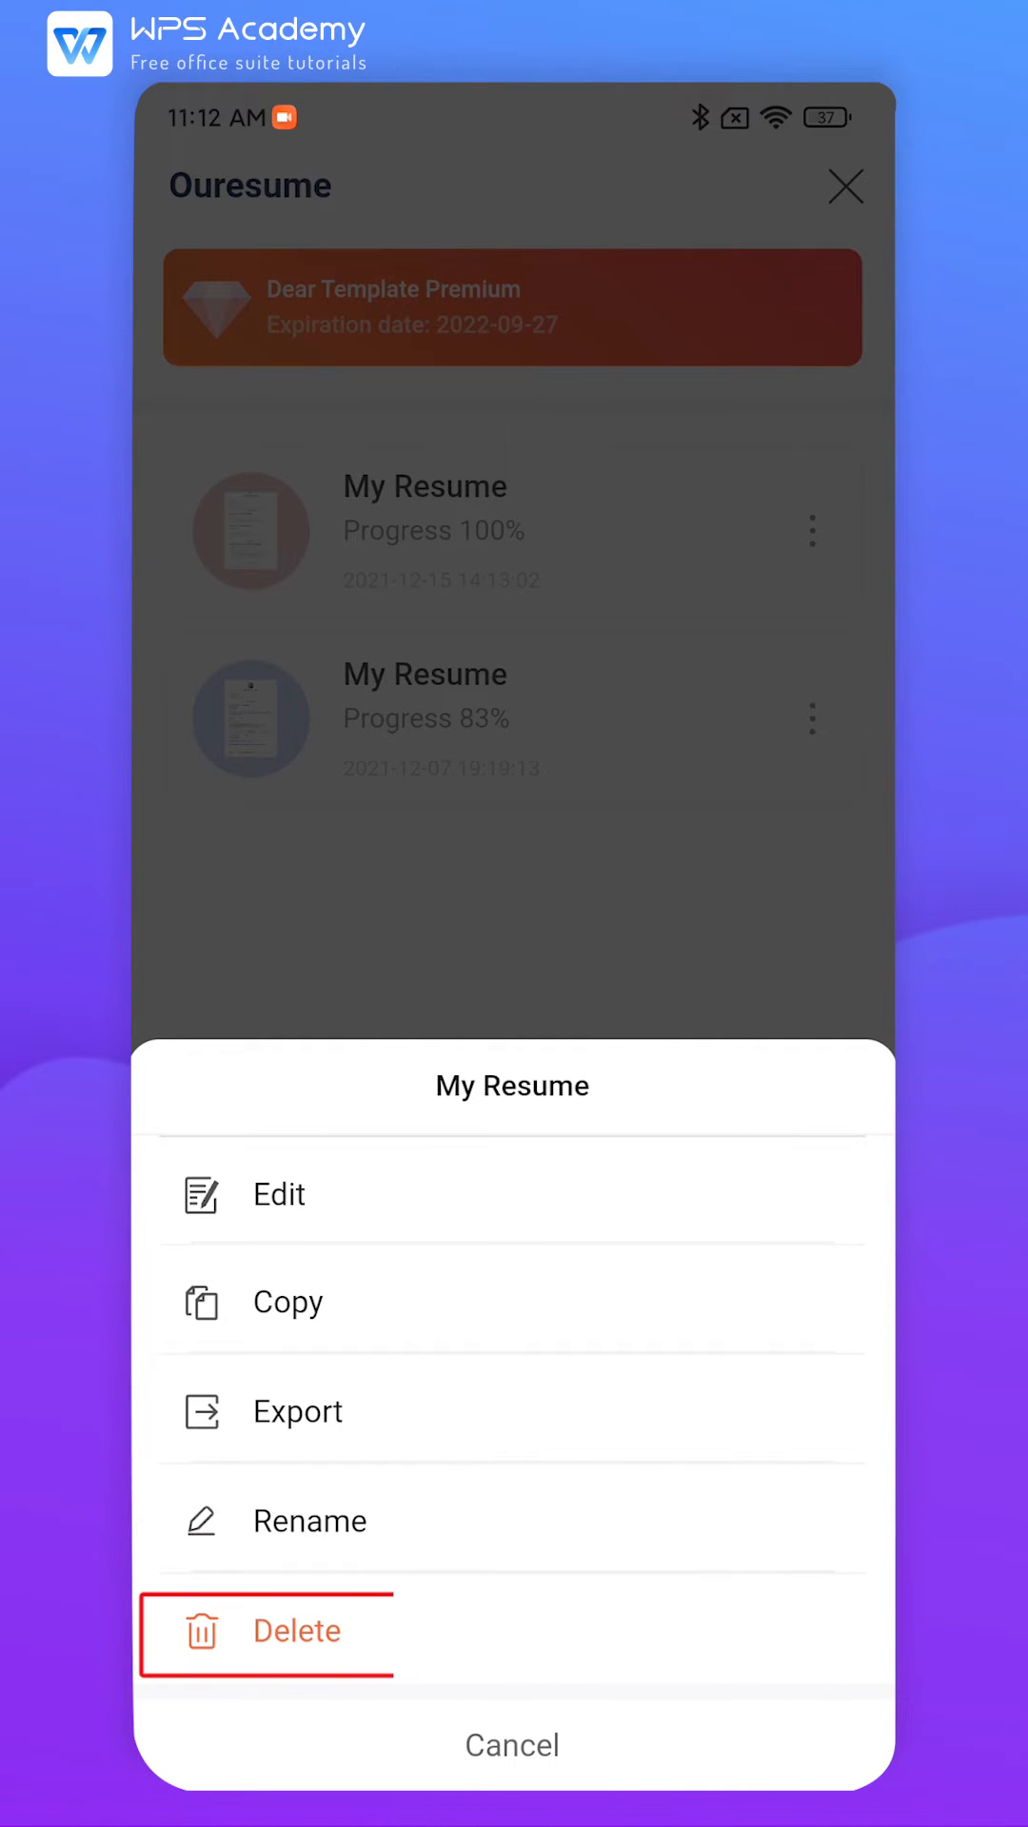
click(278, 1193)
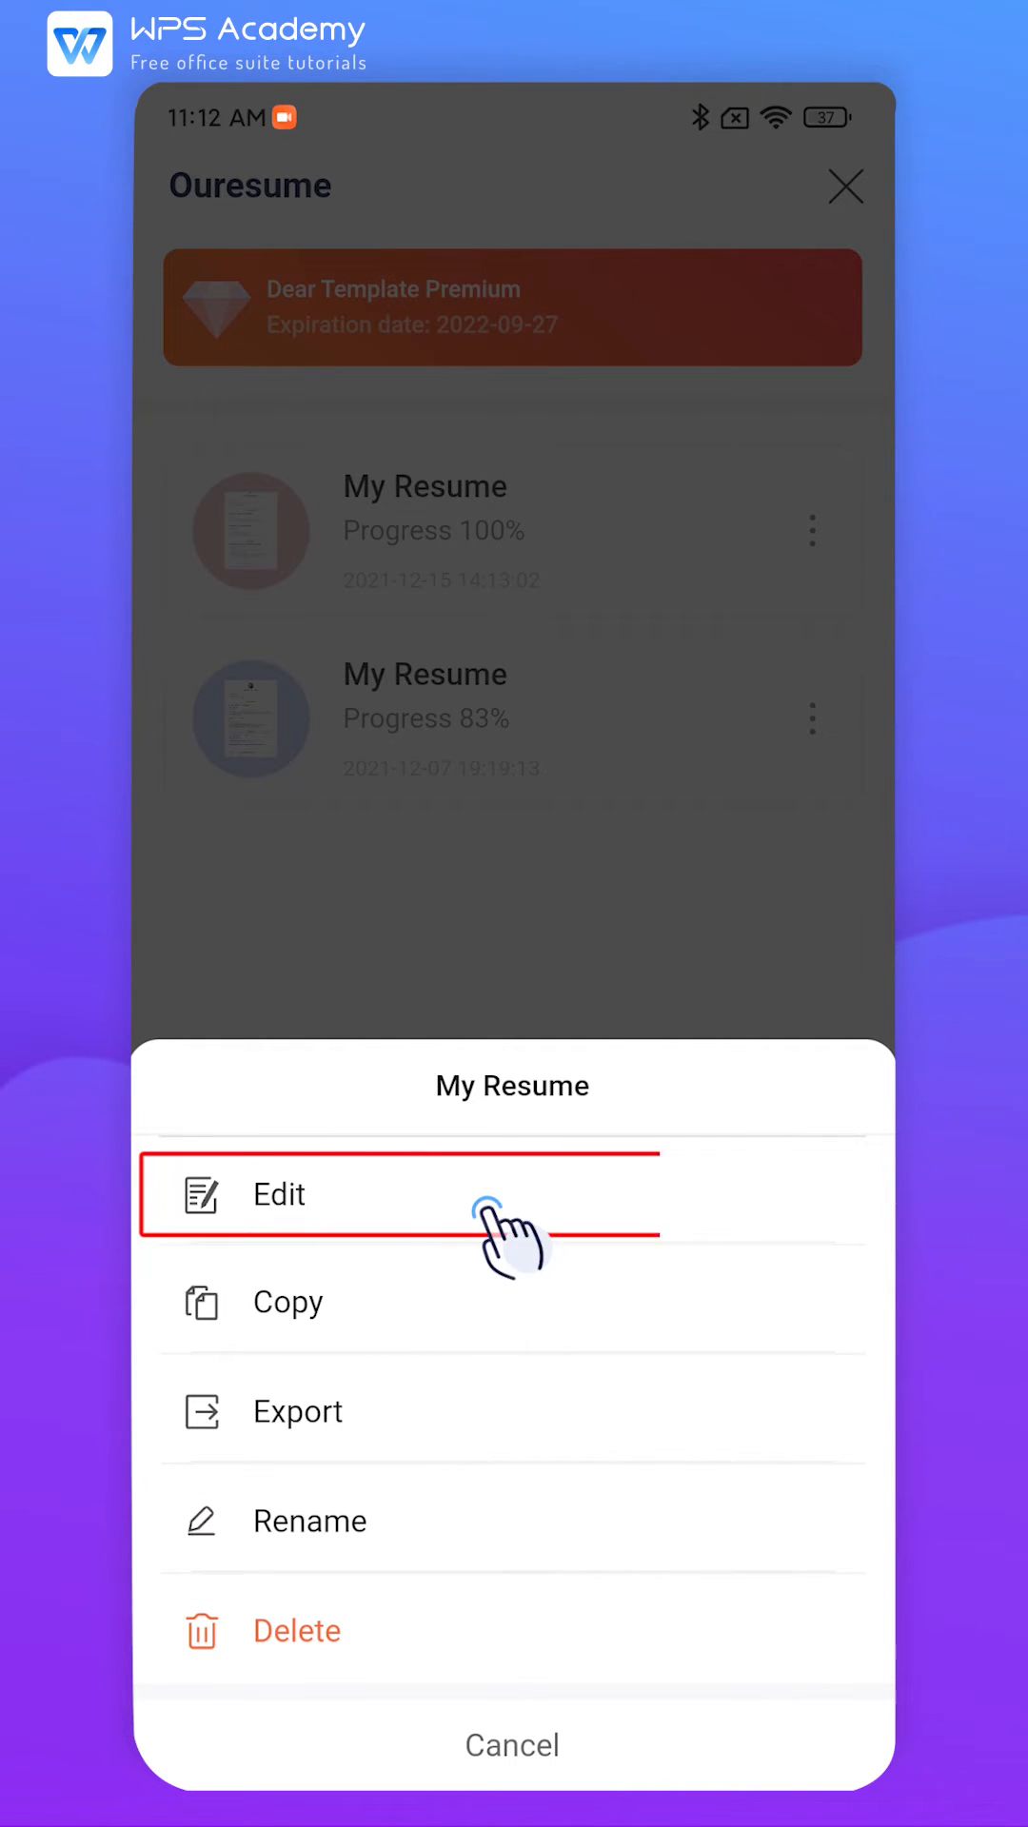
click(276, 1195)
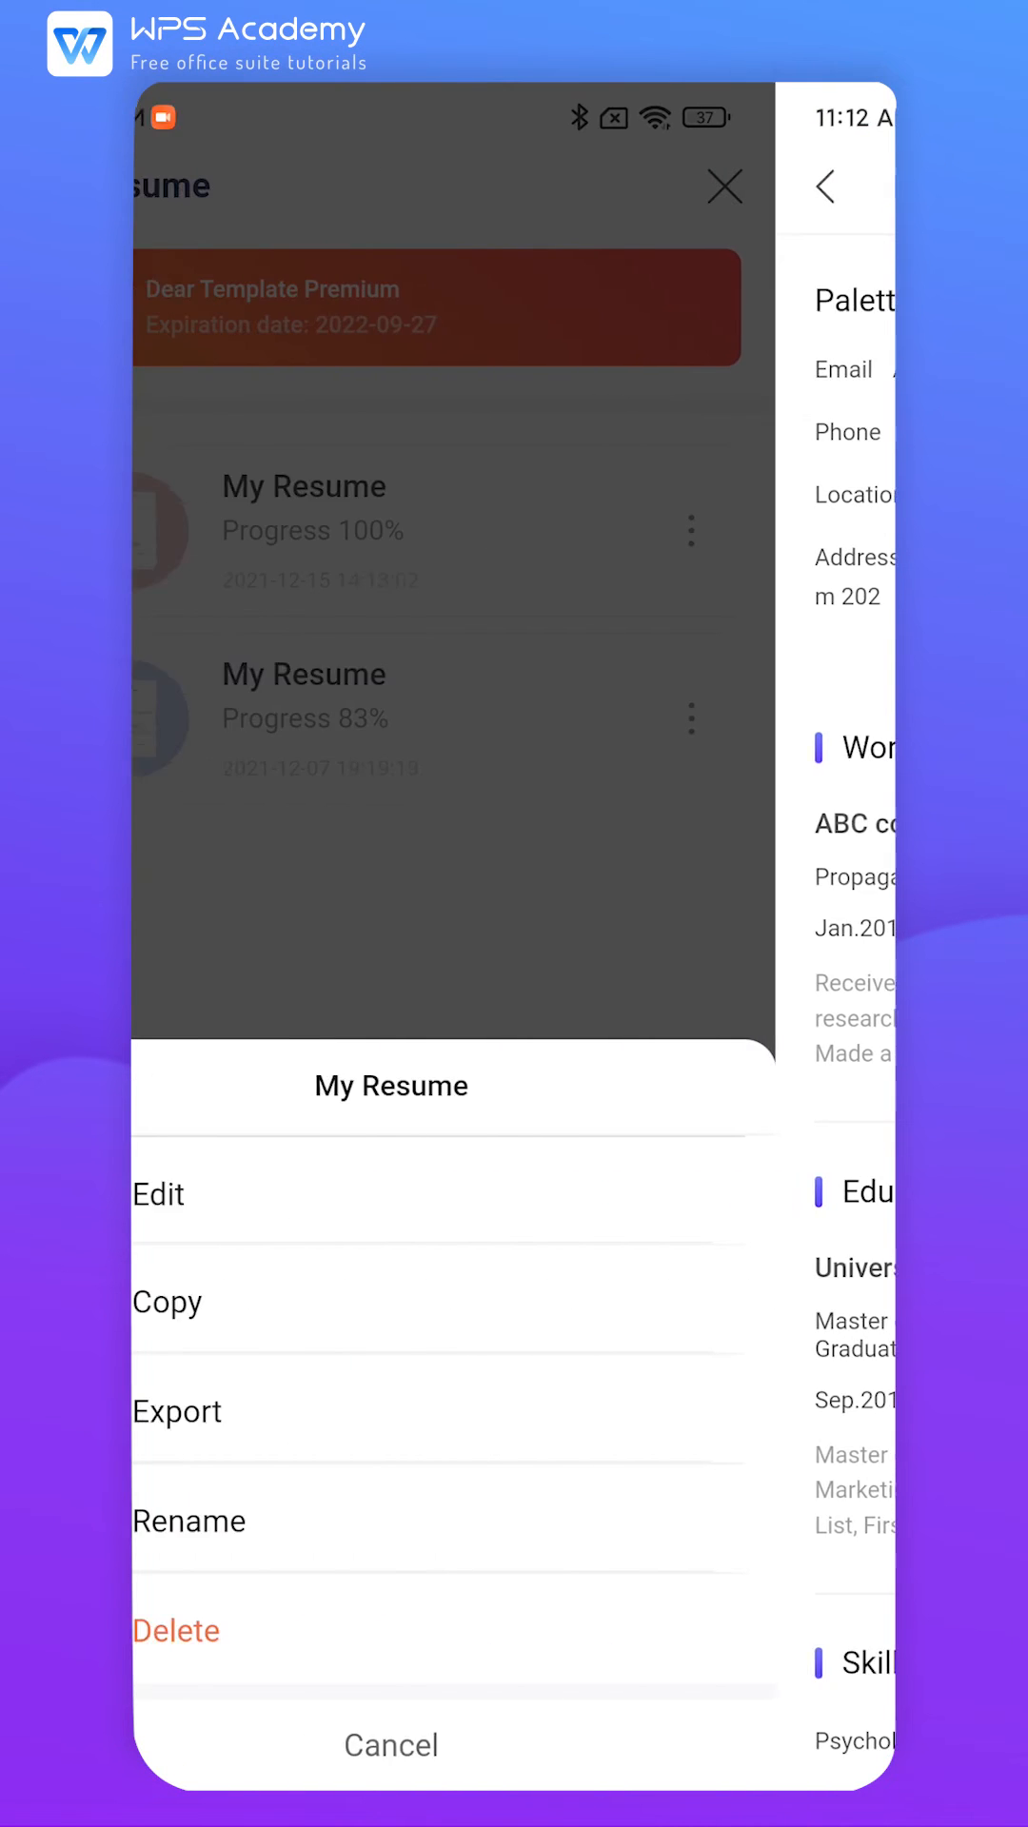
click(390, 1746)
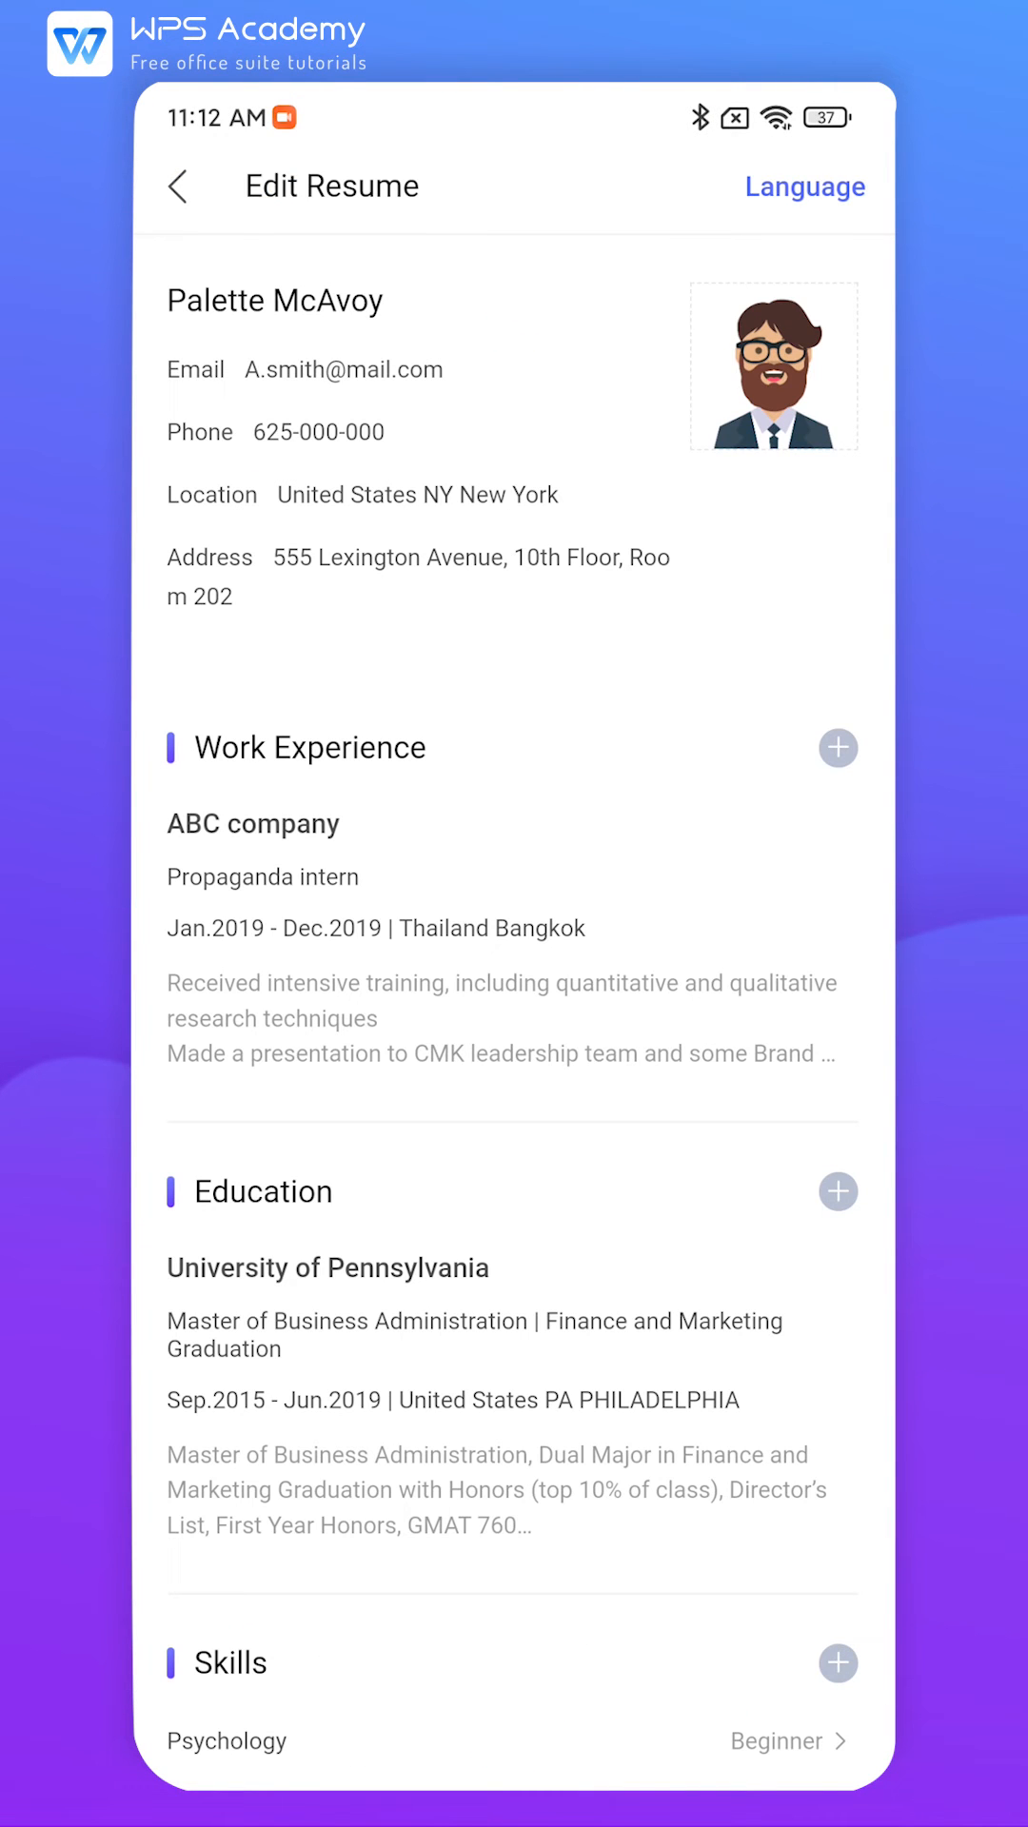
click(181, 186)
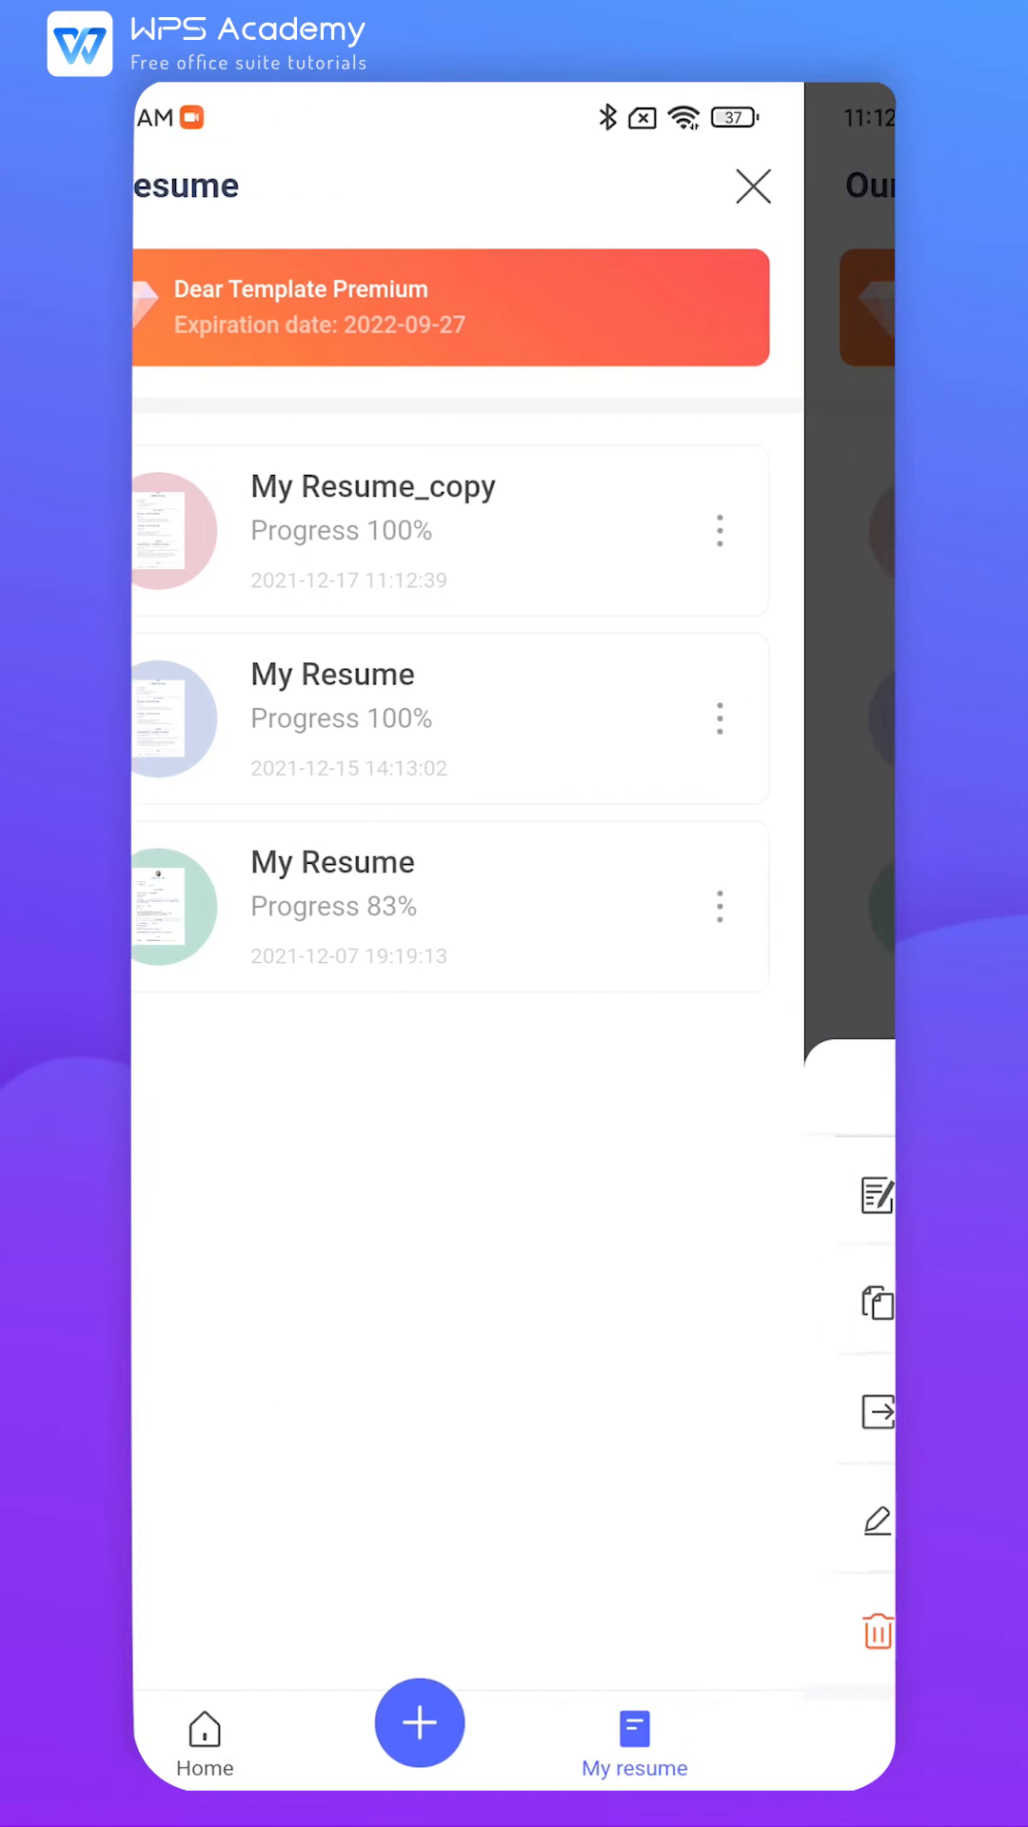
- Export the resume as a PDF from its record menu
click(719, 719)
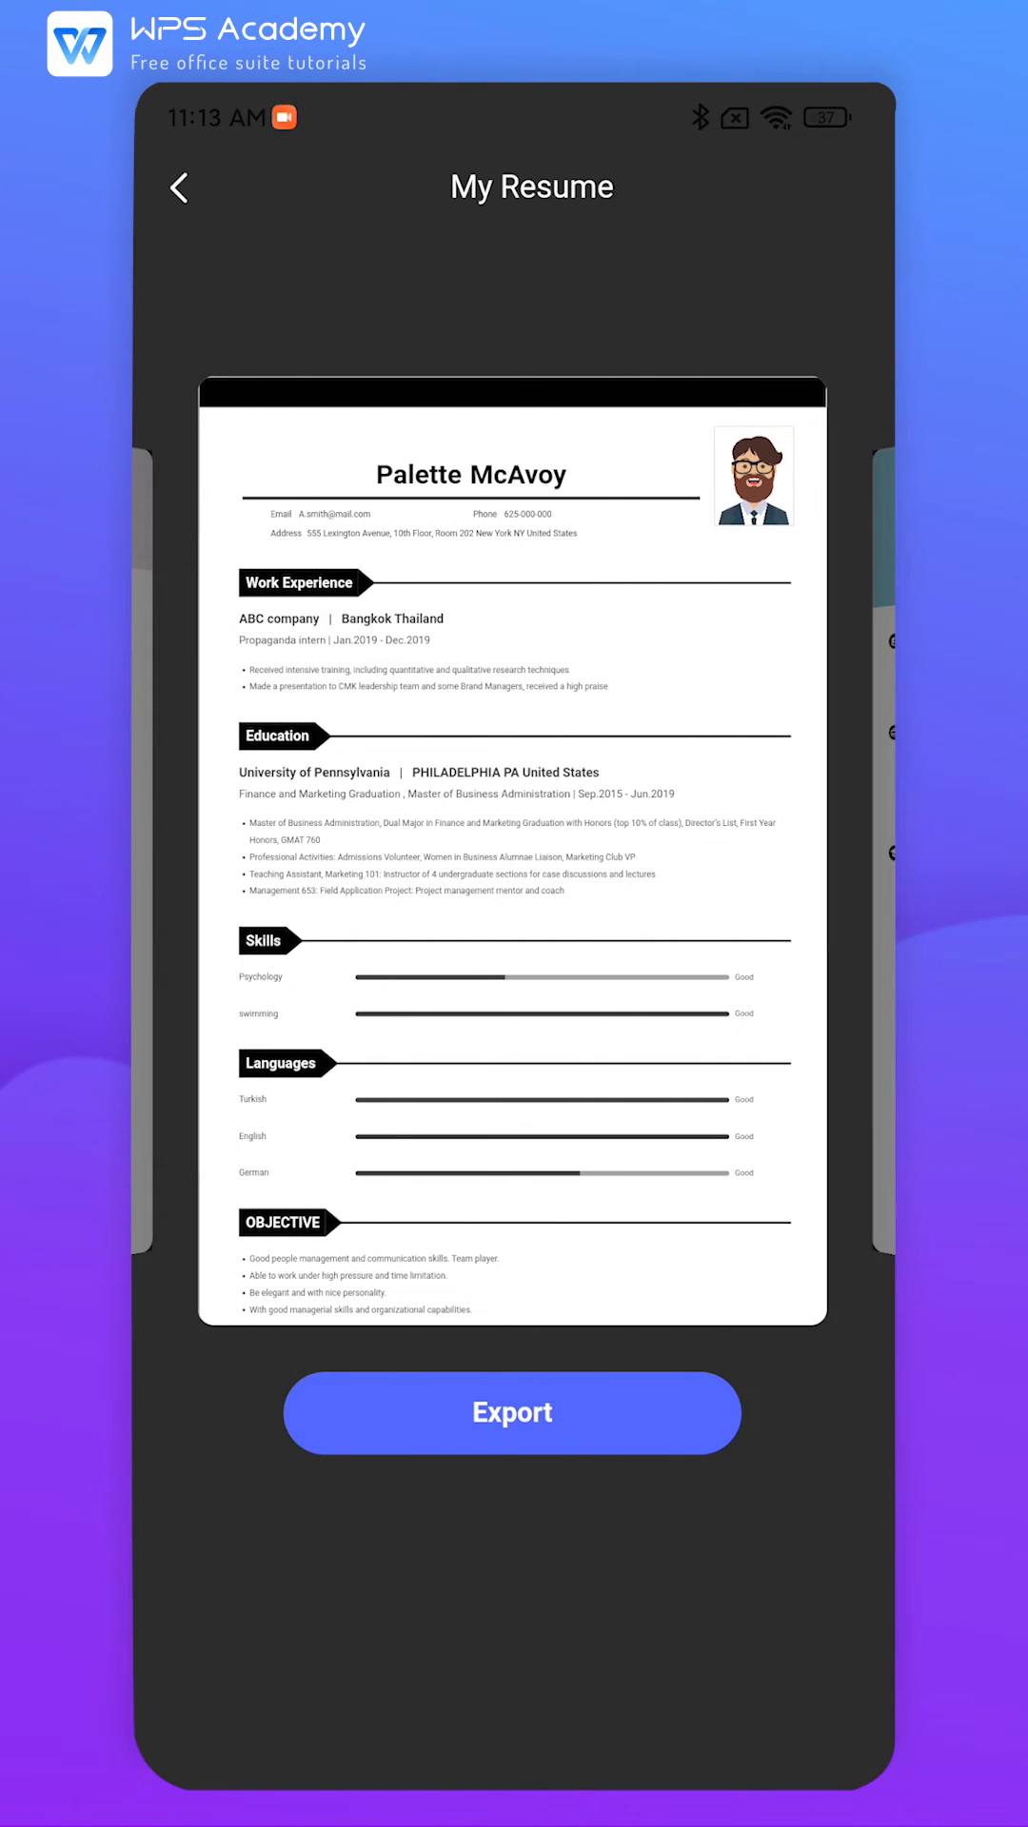
click(510, 1413)
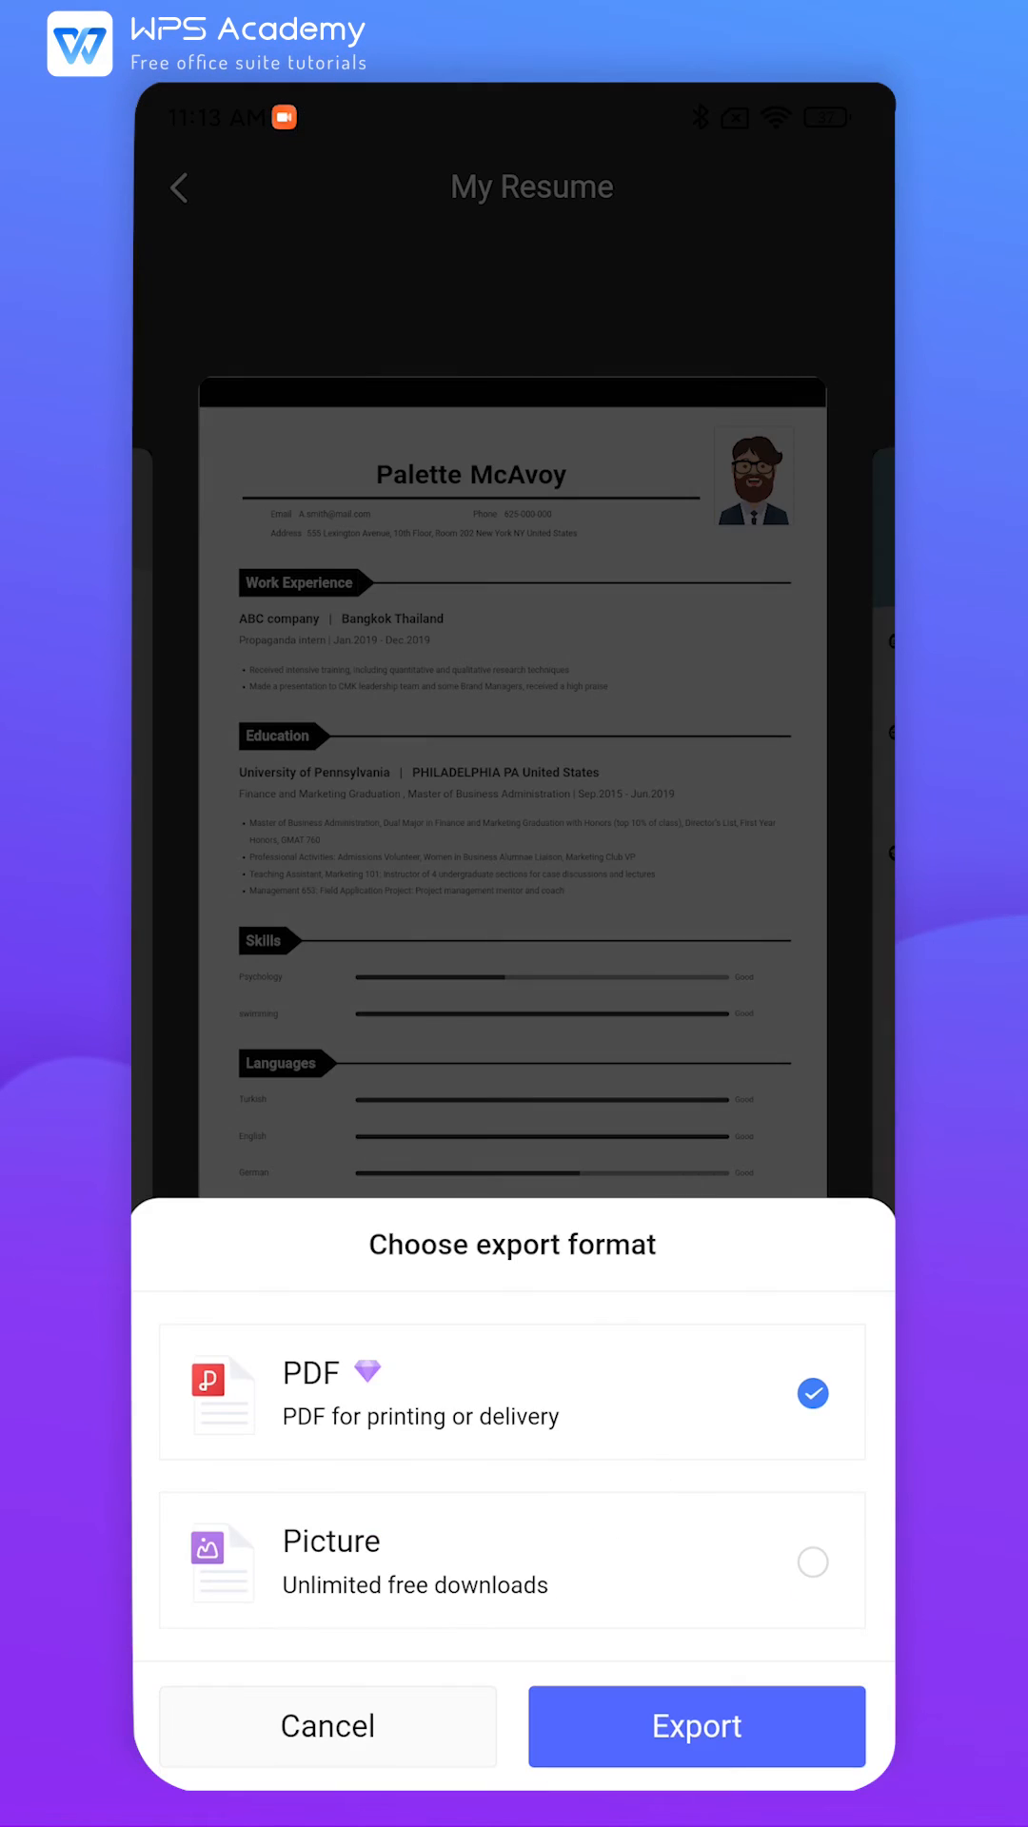
click(327, 1726)
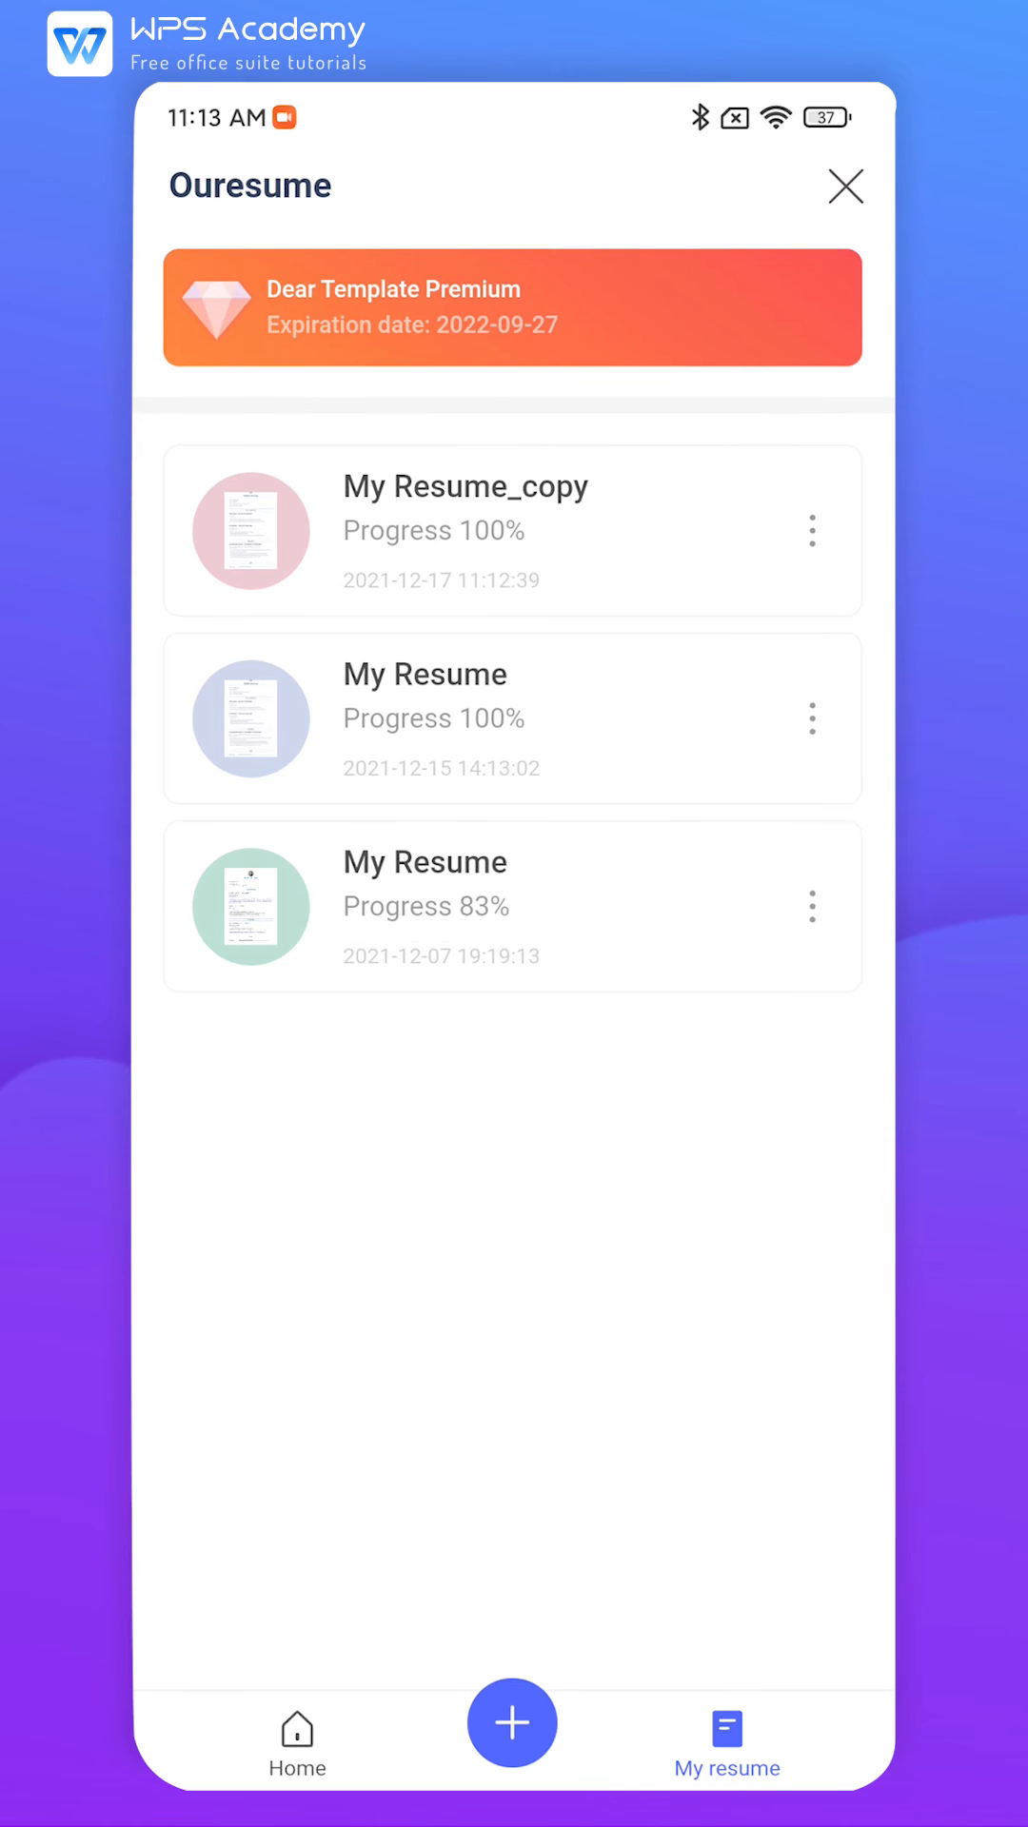
- Rename the 100% My Resume record to 'Job title - Name' and save it
click(813, 719)
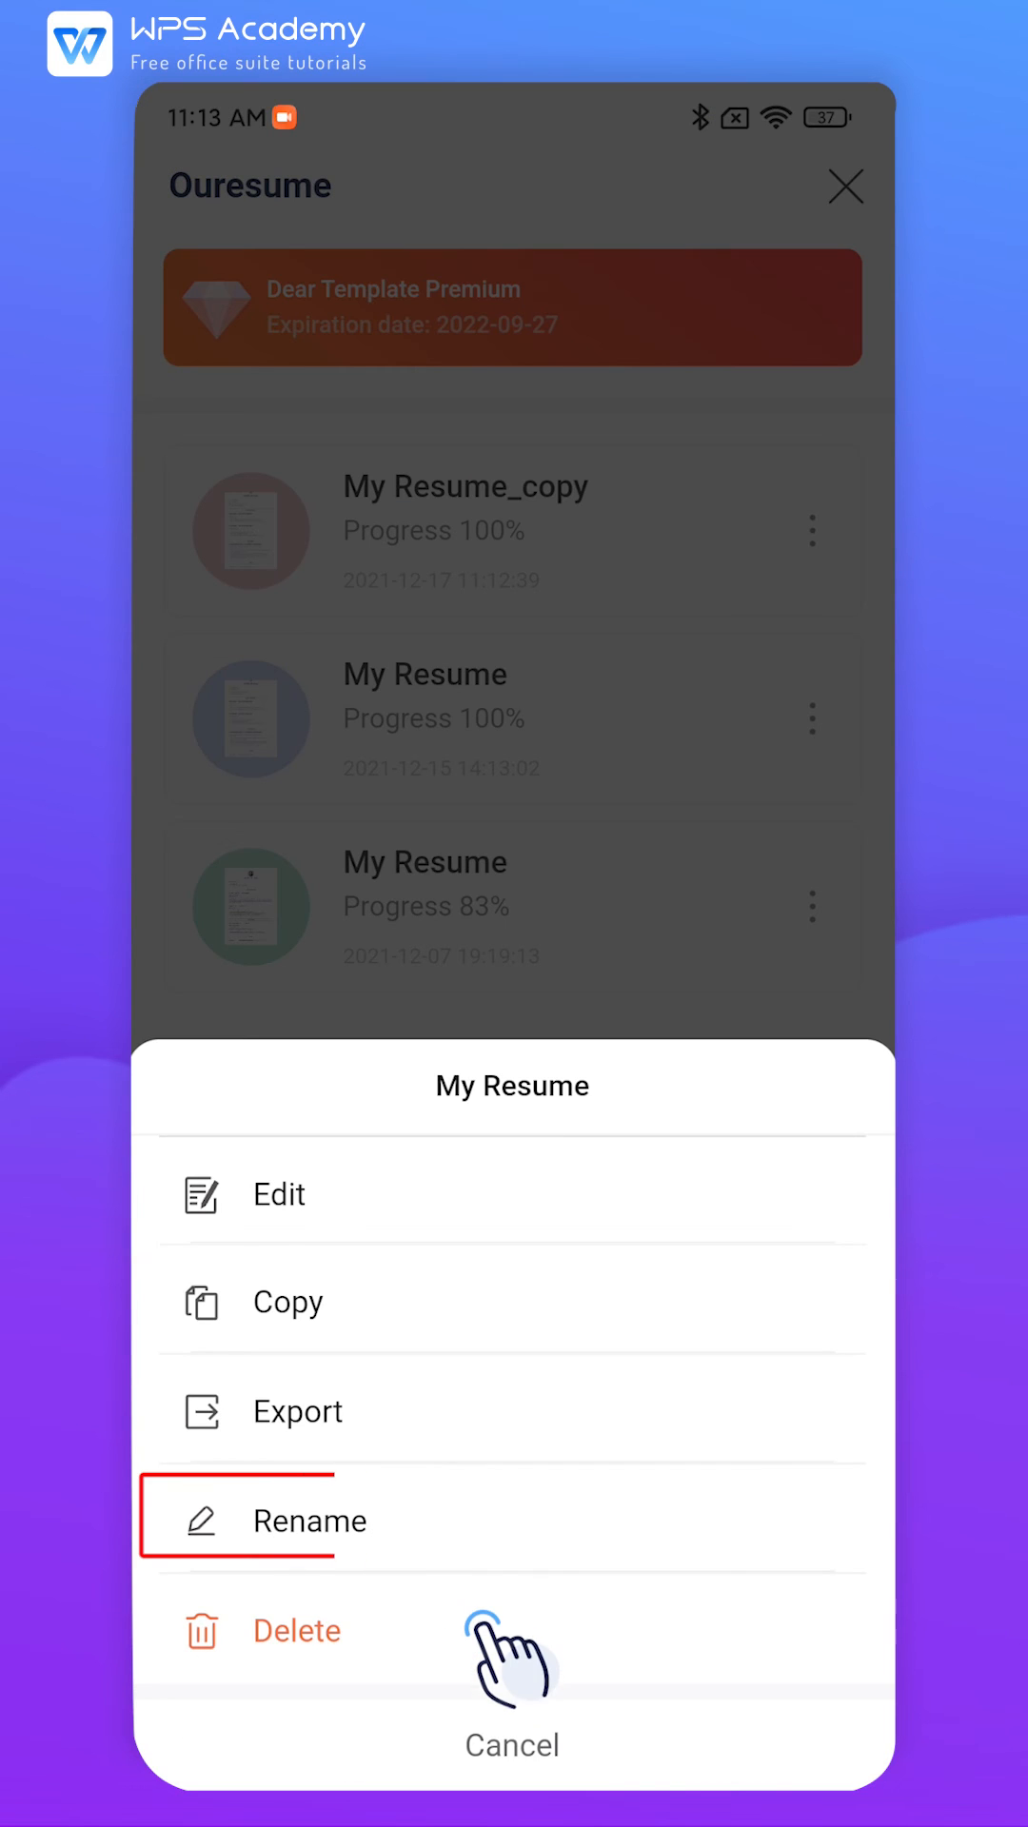
click(339, 1520)
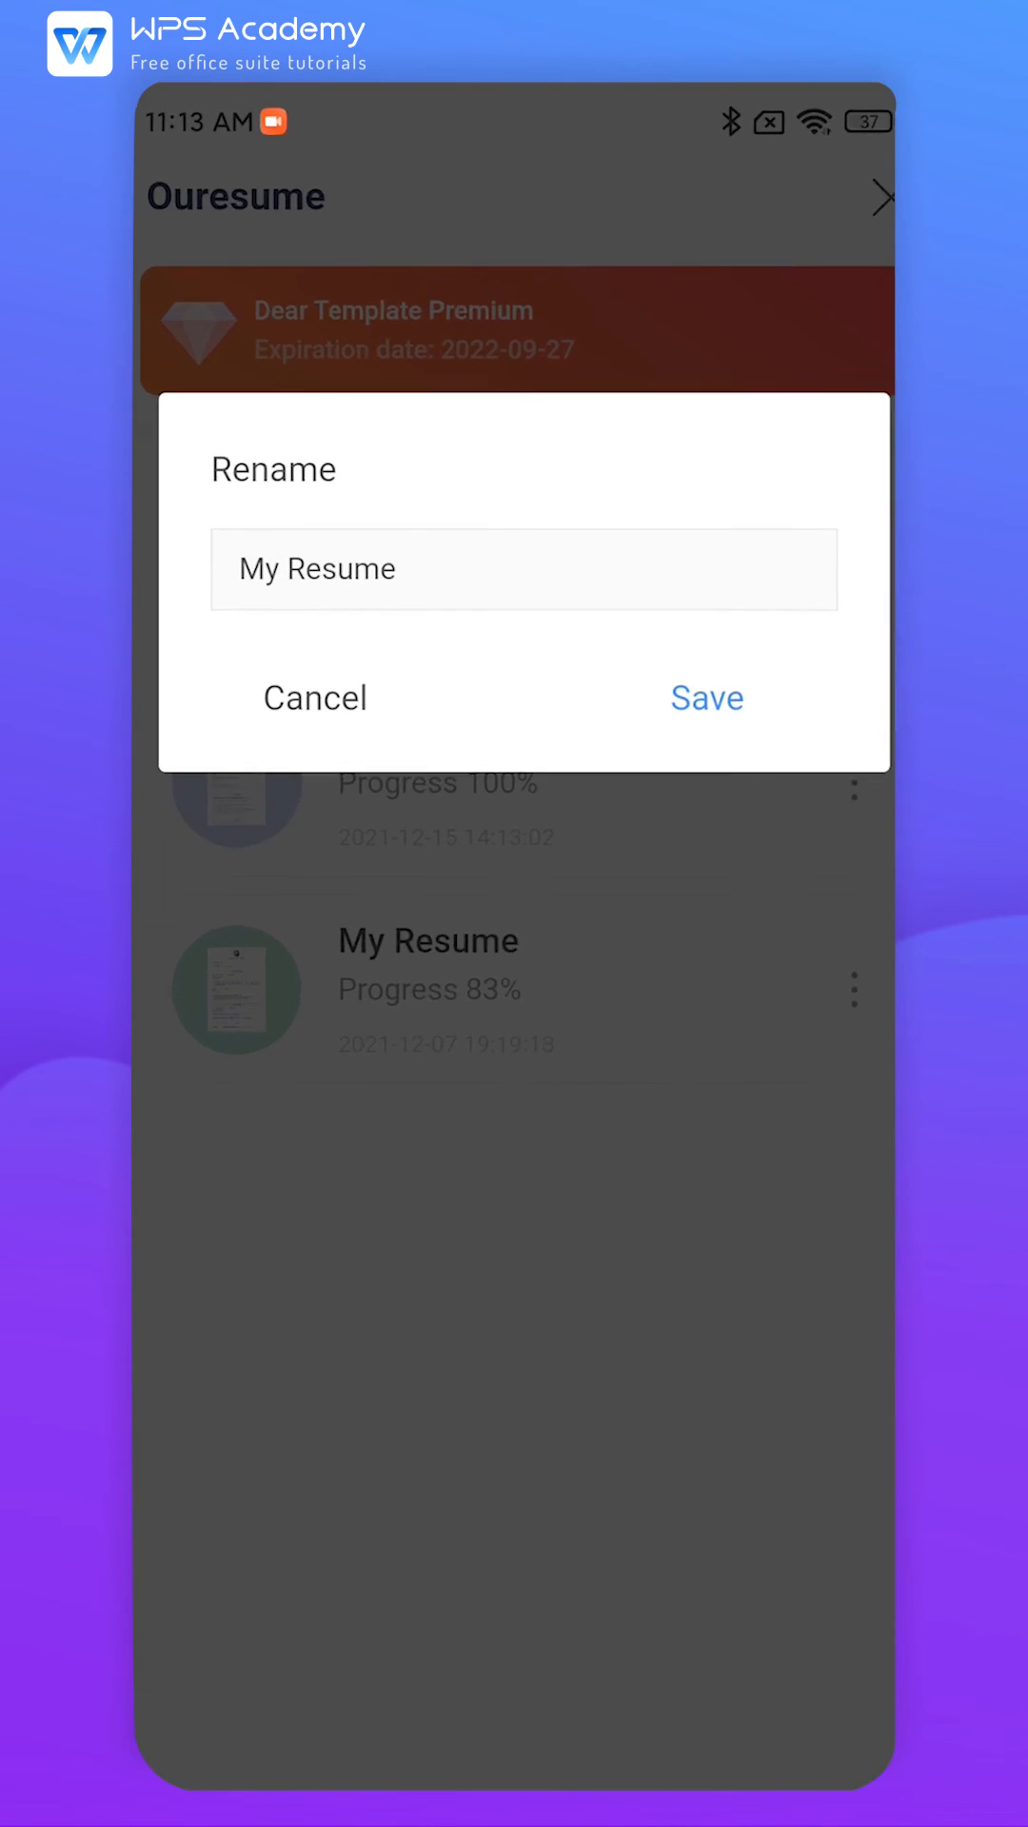
click(523, 569)
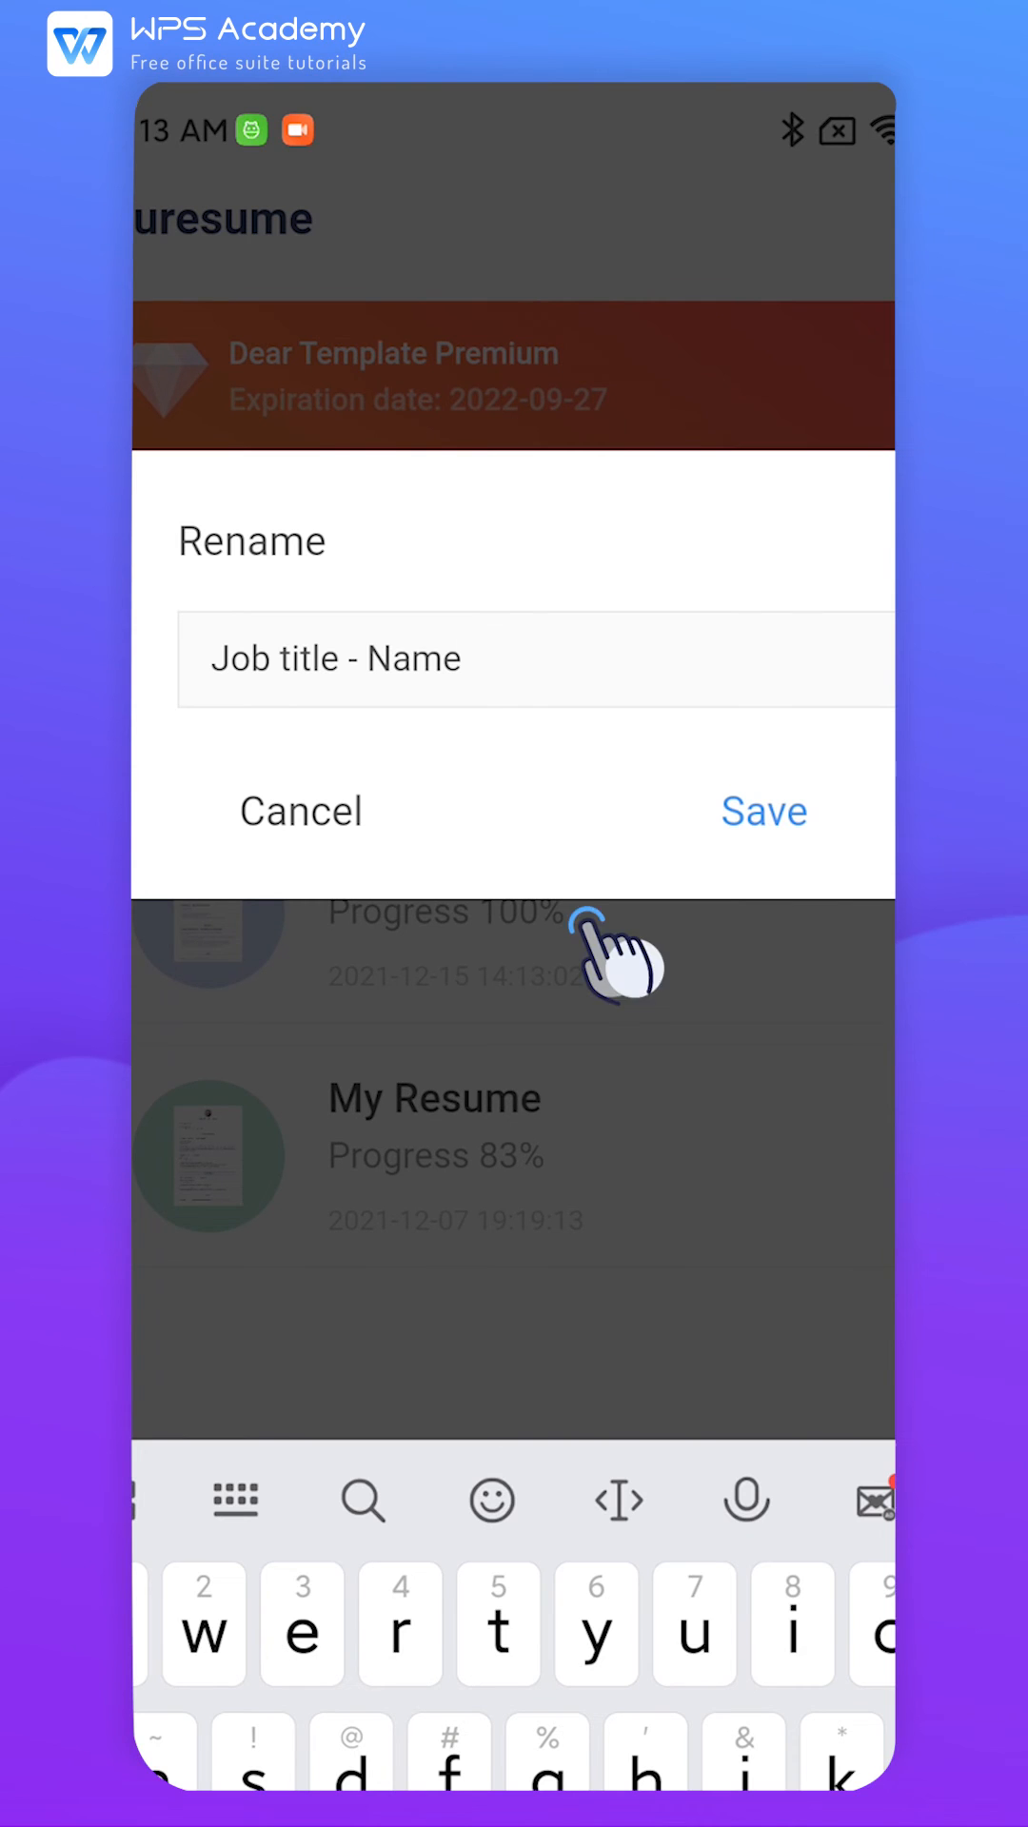
click(763, 813)
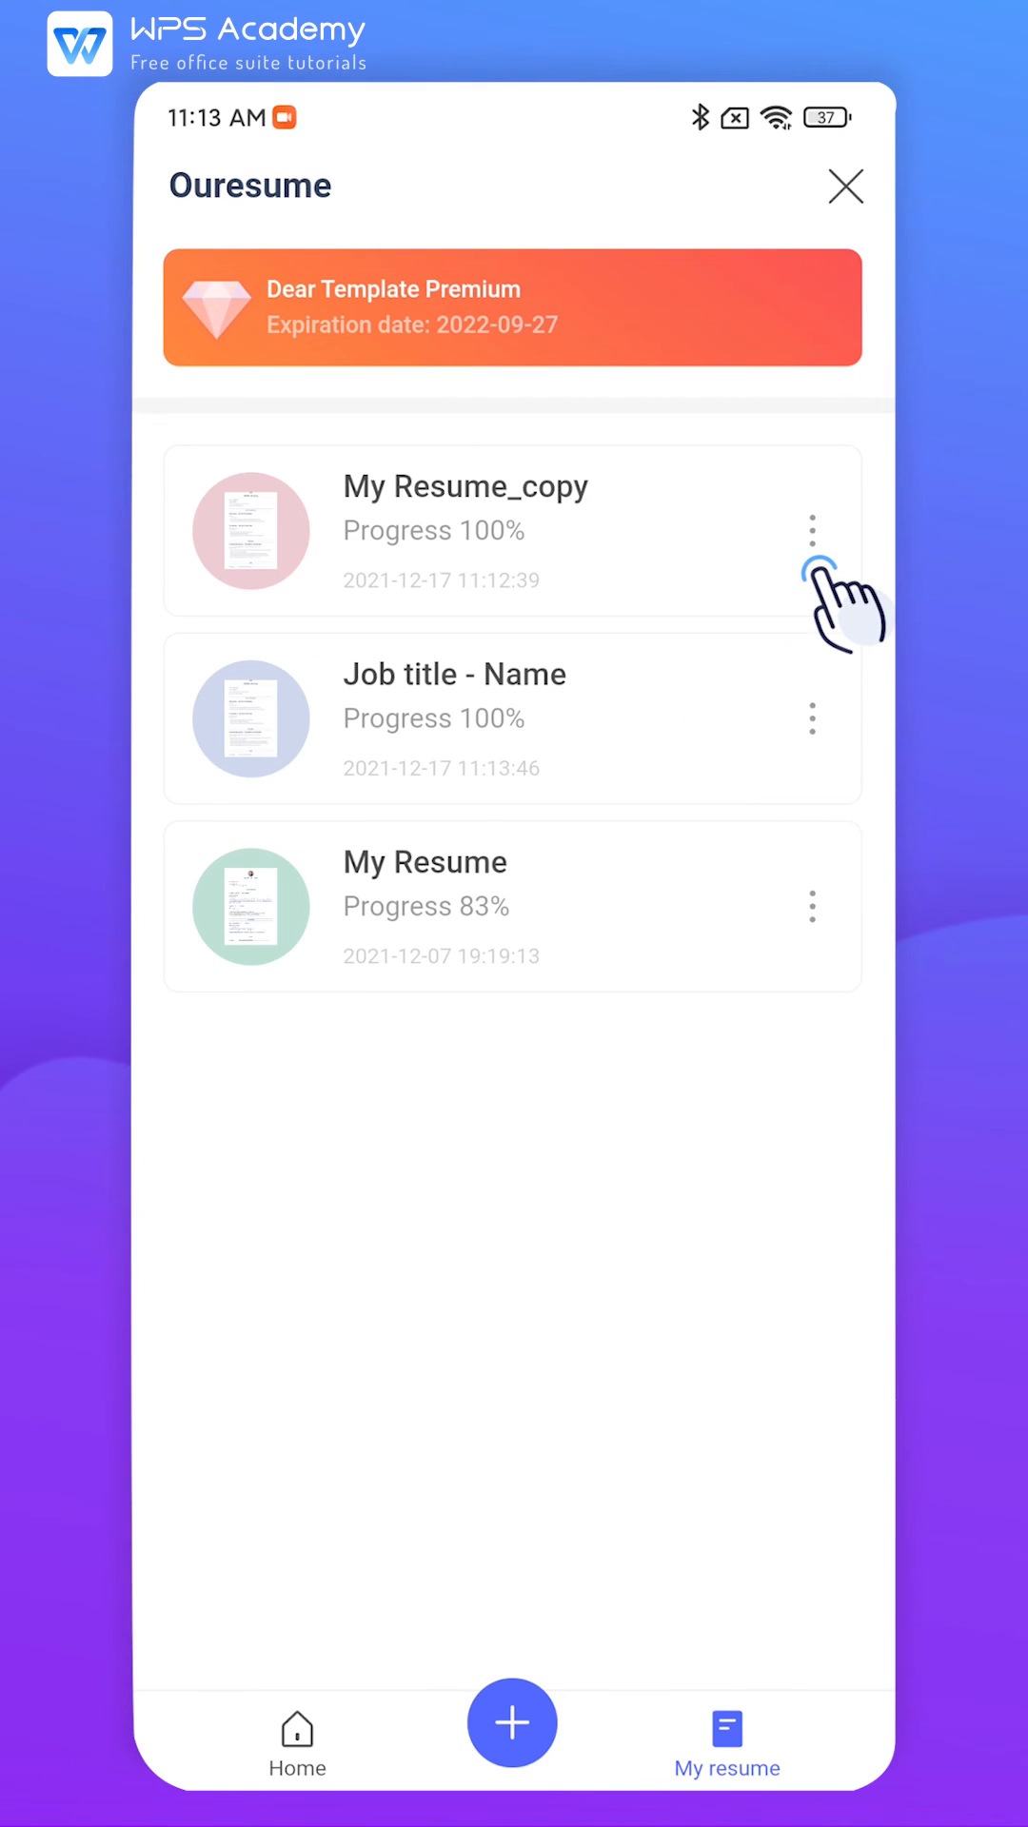
click(812, 531)
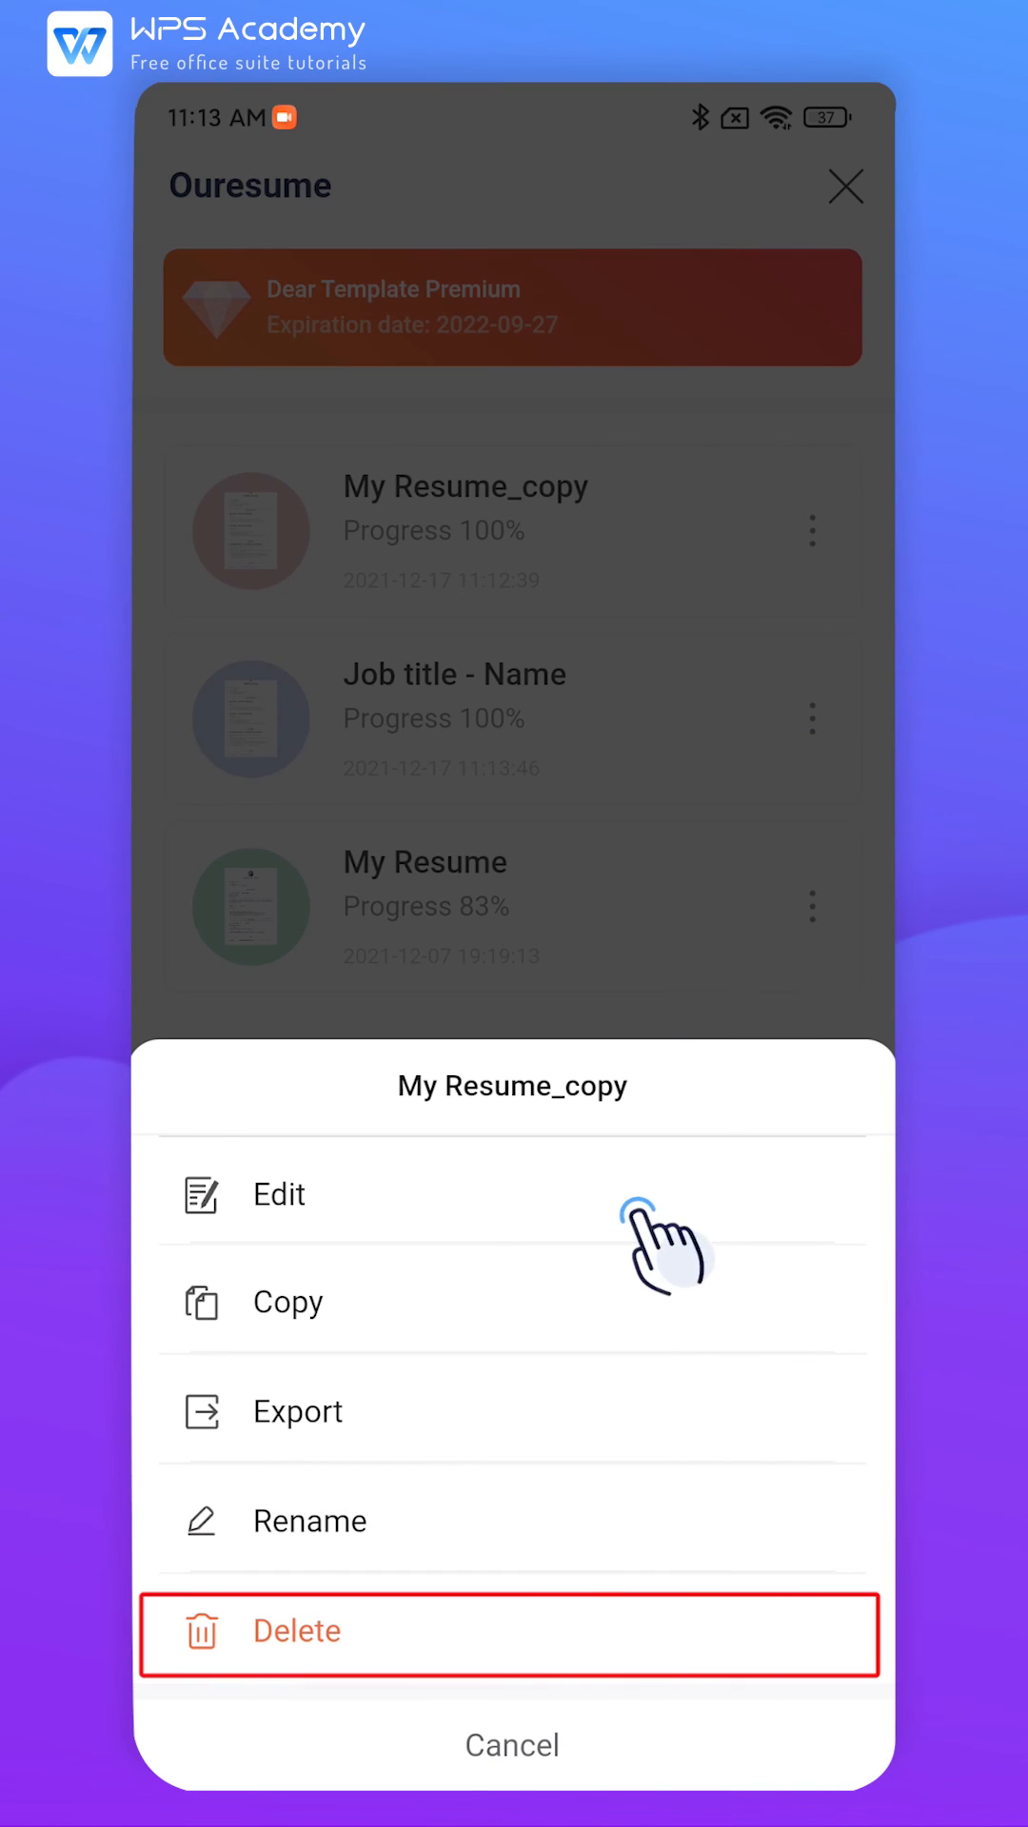